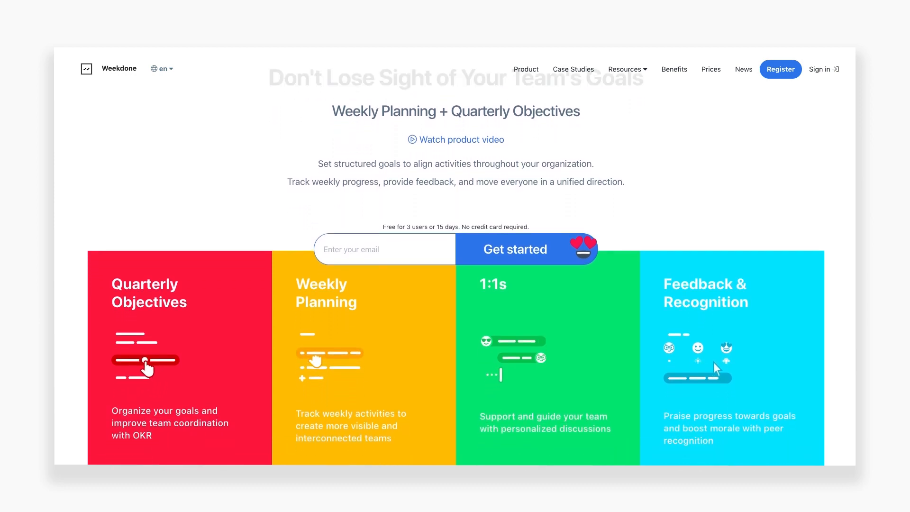
Step: Scroll down through the Weekdone marketing homepage
scroll(down, 3)
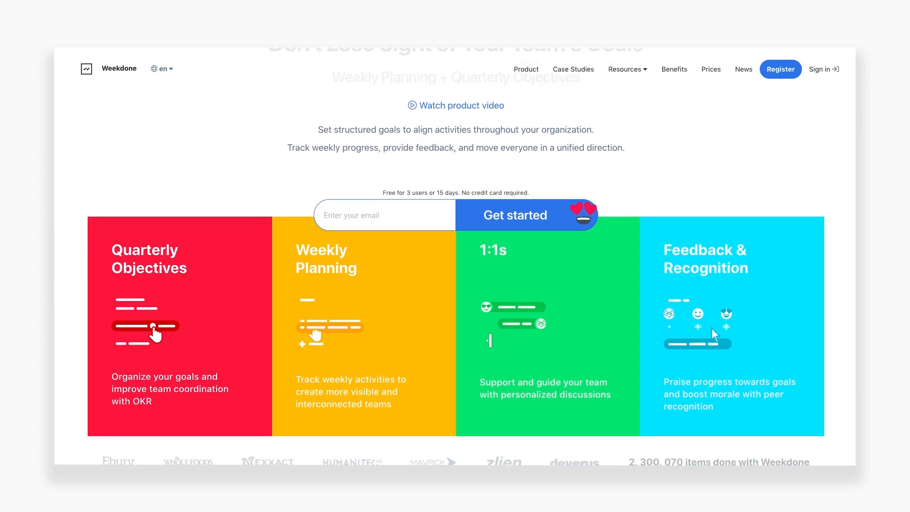
scroll(down, 3)
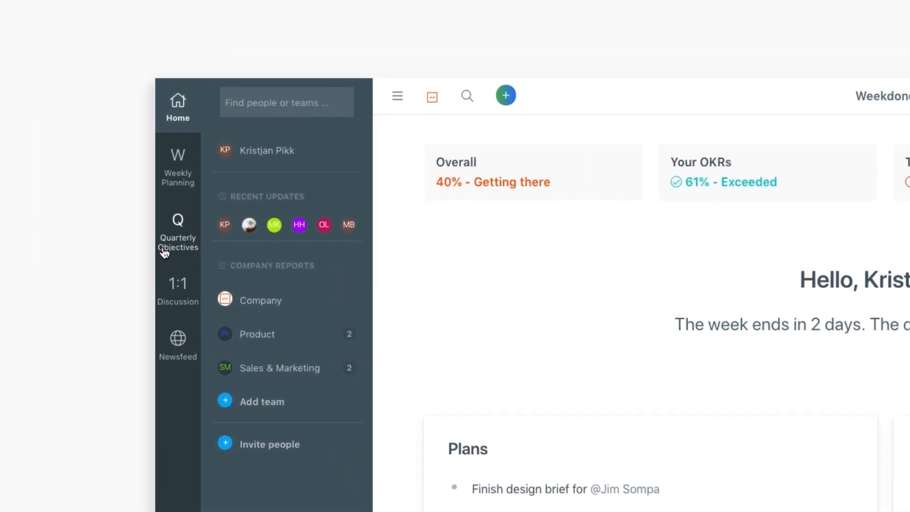
click(177, 232)
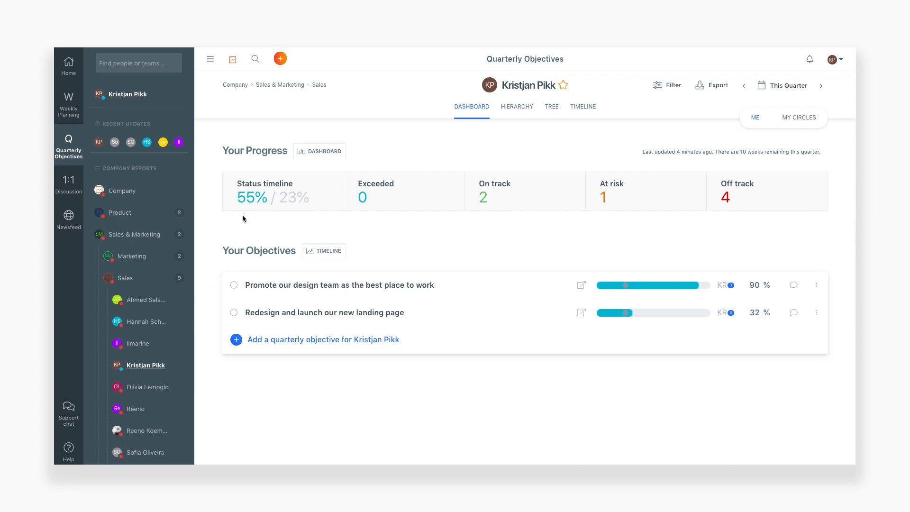
mouse_move(323, 227)
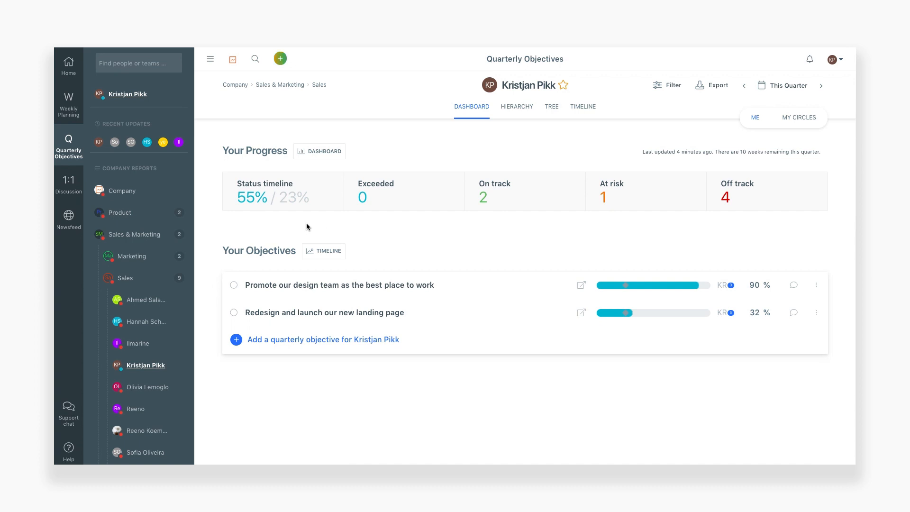
mouse_move(203, 353)
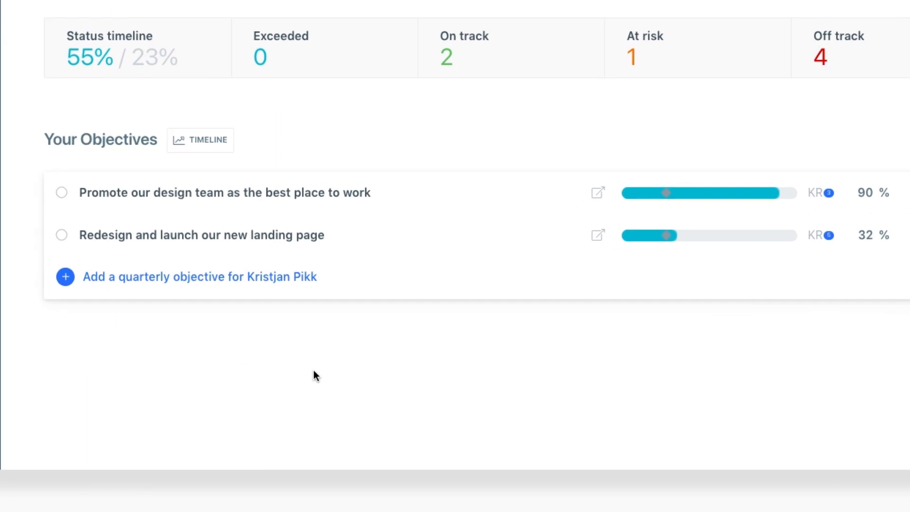
mouse_move(313, 362)
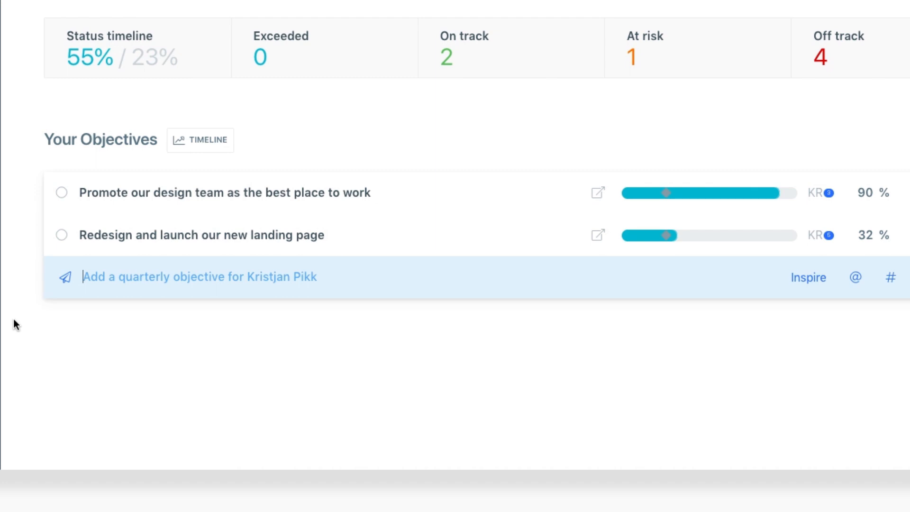
Step: Save the objective 'Understand our customers and analyze their behaviour'
text(Underst)
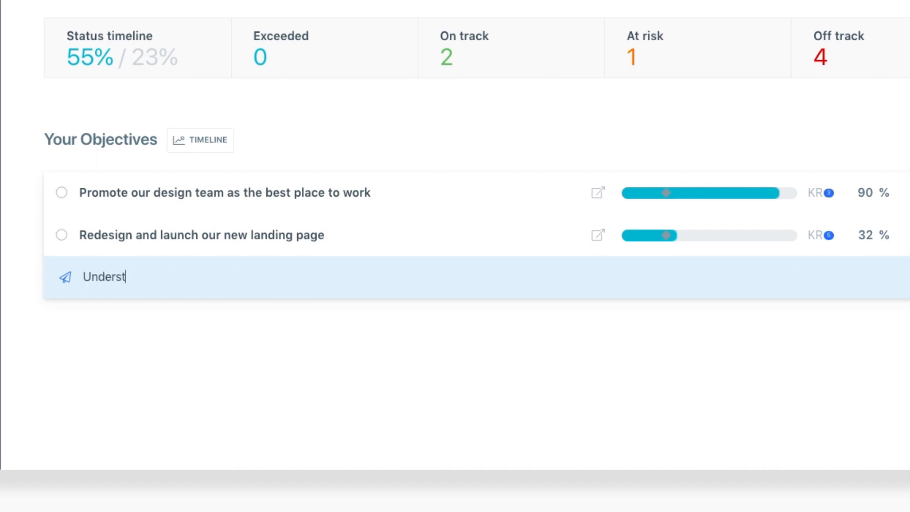
text(and our customer)
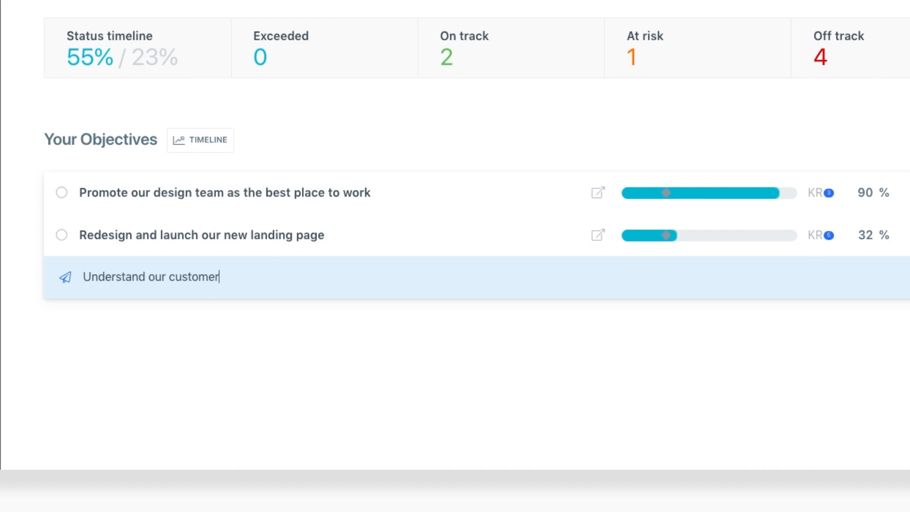
text(s and analyze their be)
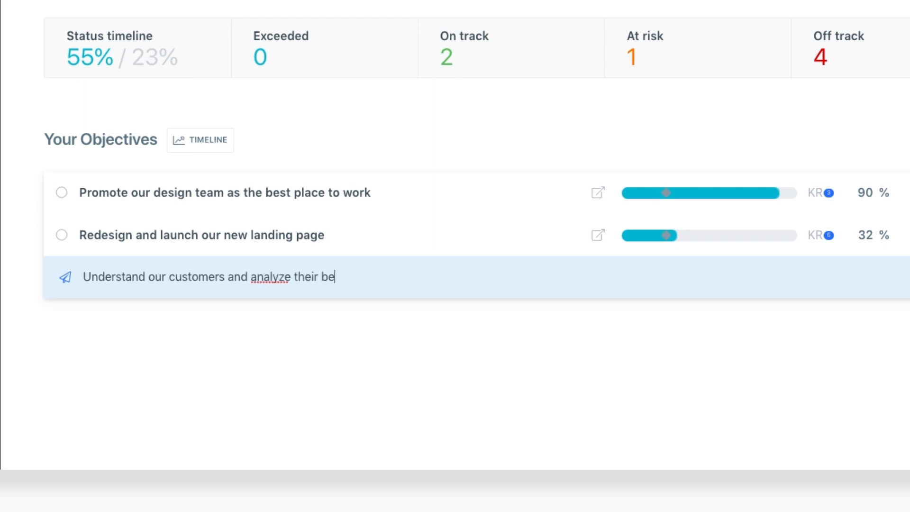
key(Enter)
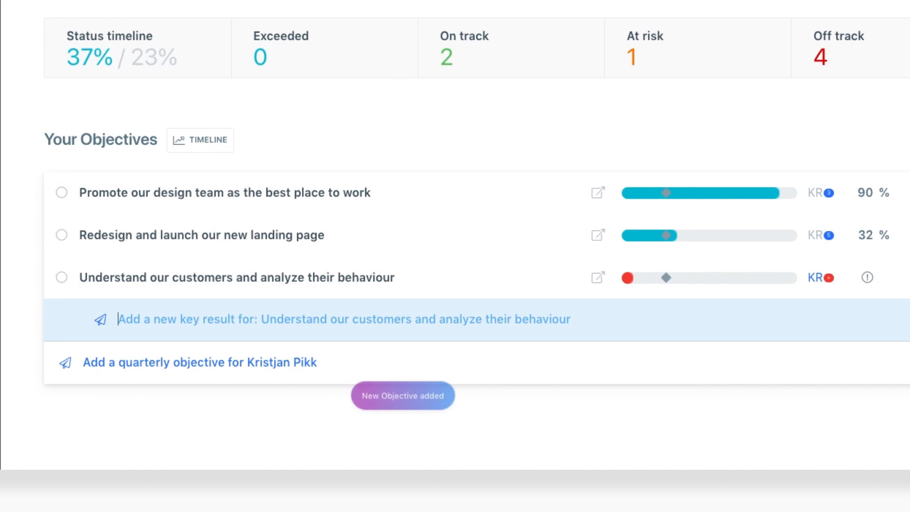
Step: Add key results on conducting client surveys and at least 10 marketing channel recommendations
text(Conduct 12 online)
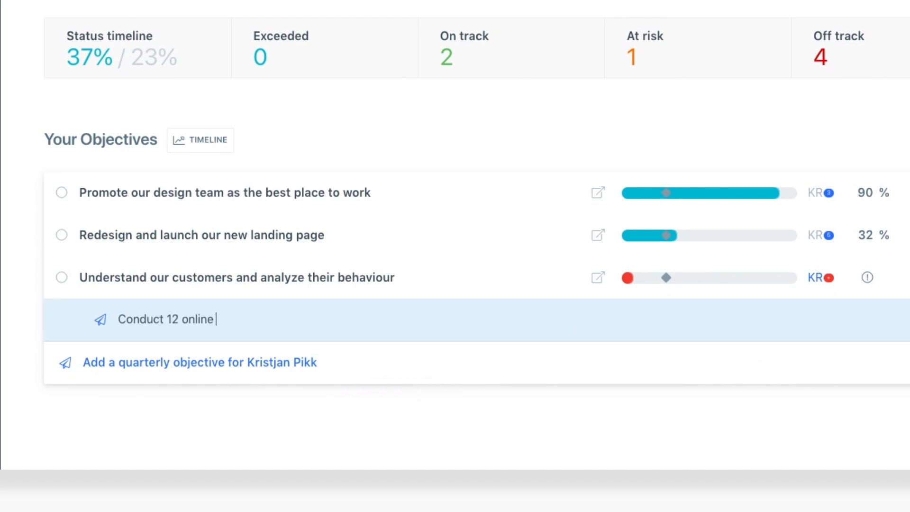
text(client surveys and analyze the results)
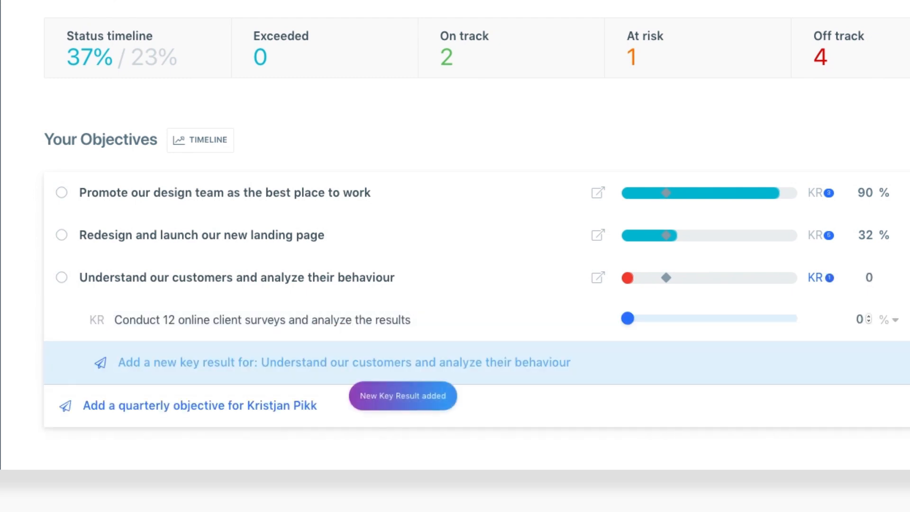
text(Map and analyze all our current marketing)
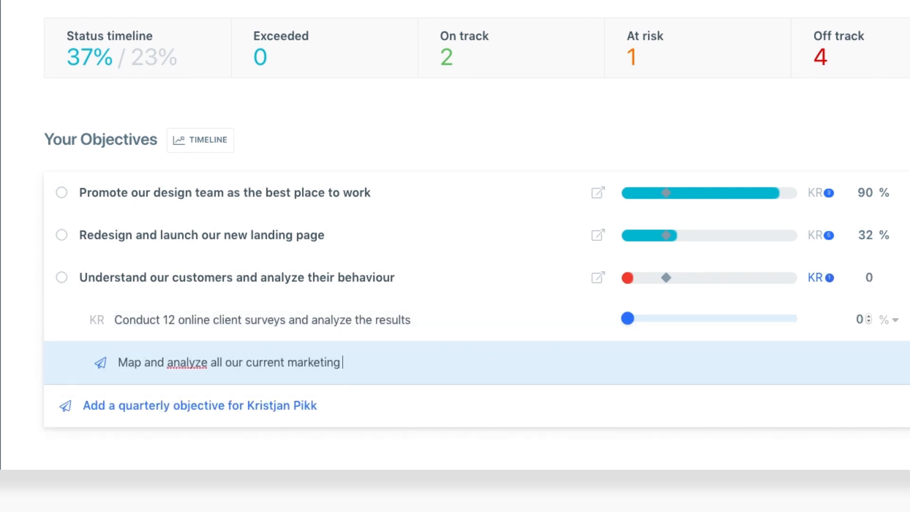
text(channels and give at least 10 recommendations on how)
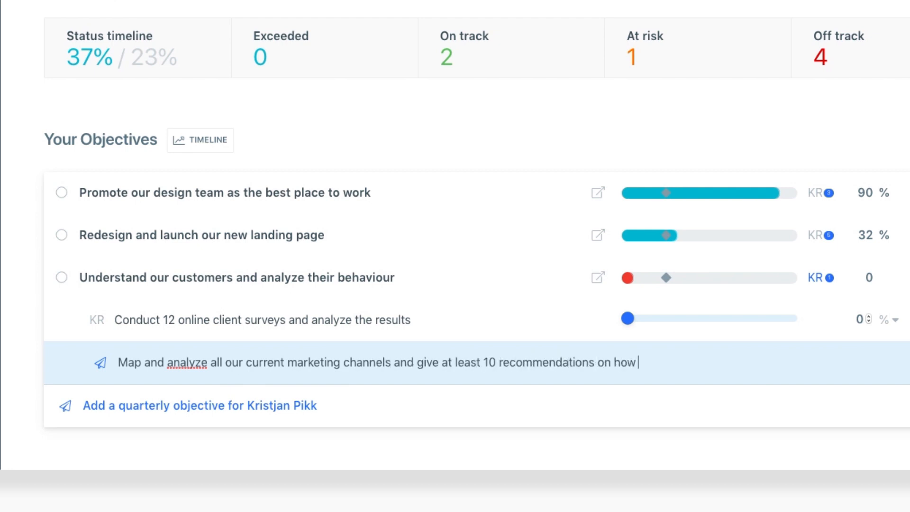
key(Enter)
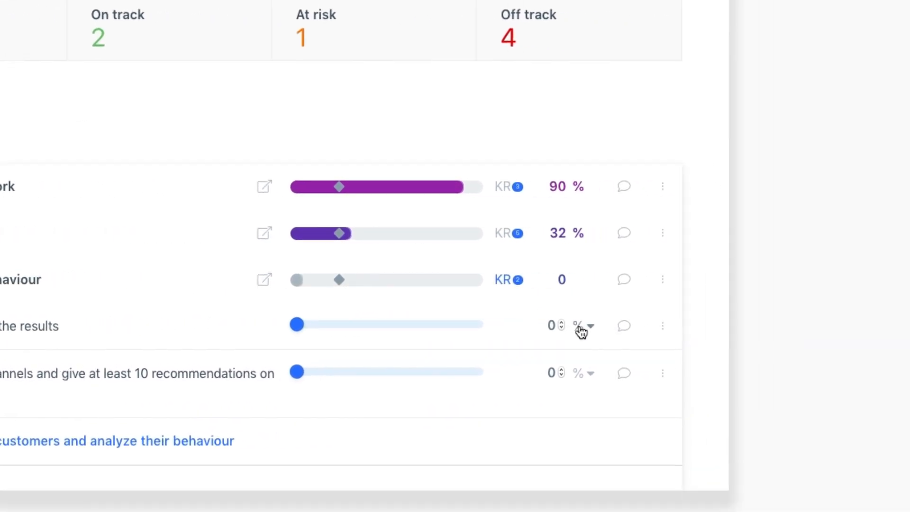
Step: Set the client-surveys key result's result type to 'surveys' with target value 12
click(590, 326)
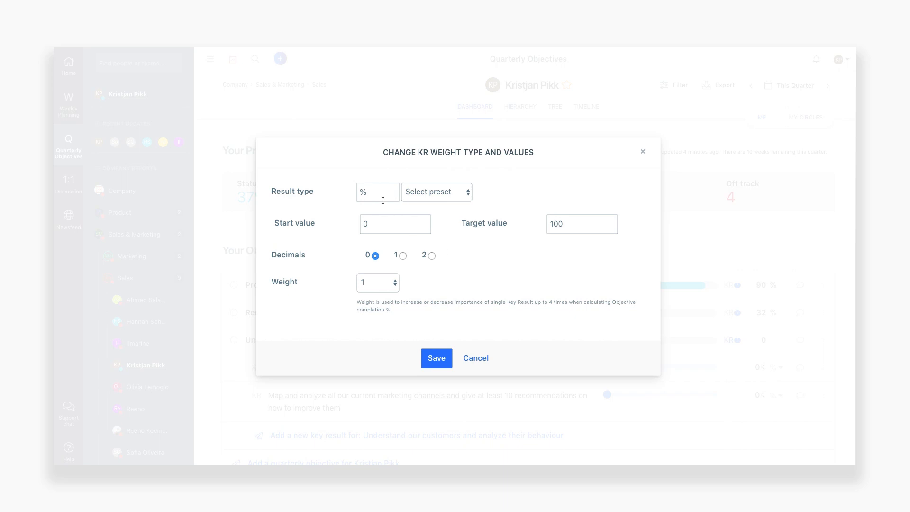
text(surveys)
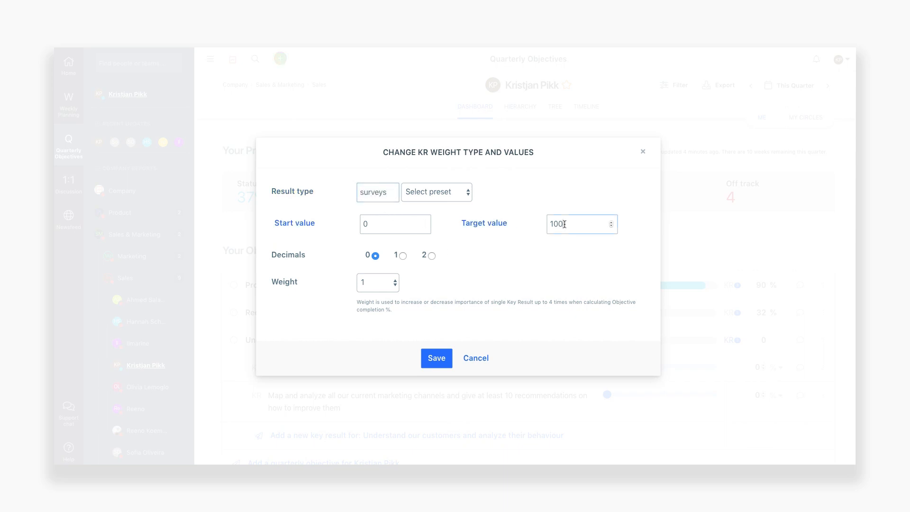
text(12)
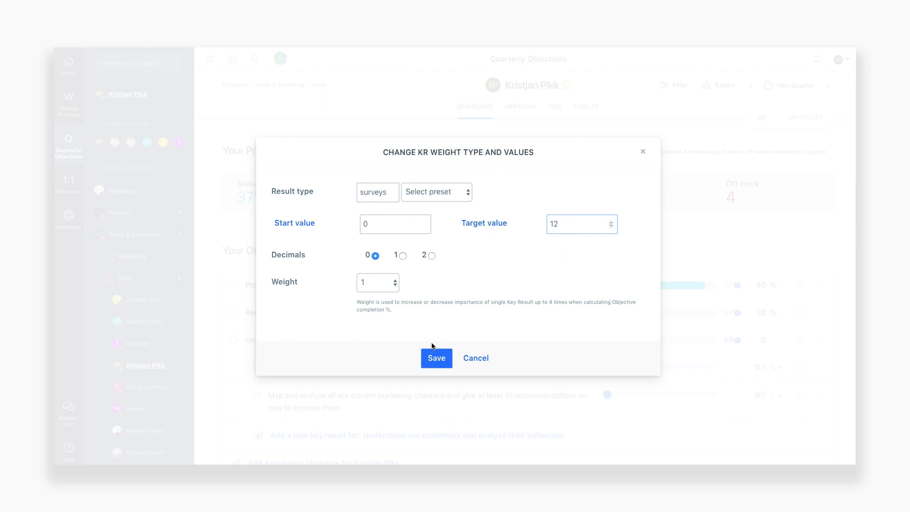
click(436, 357)
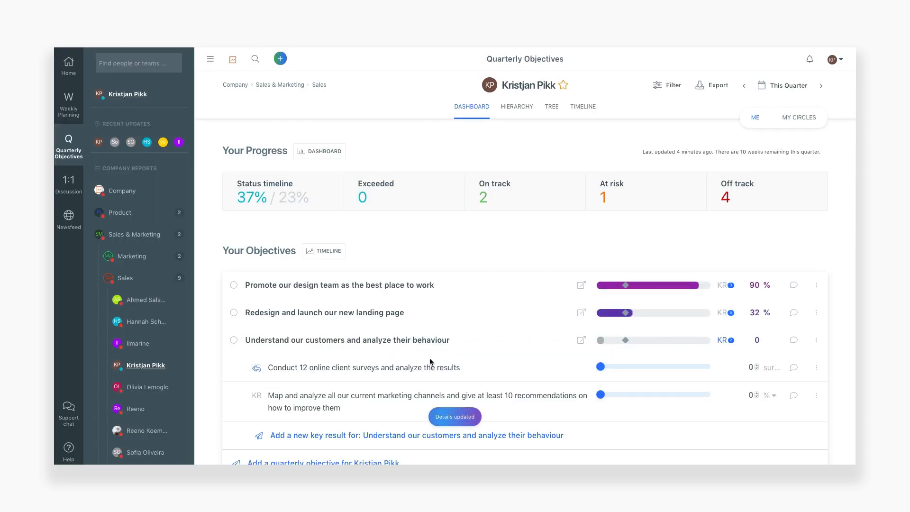
Step: Raise the survey key result progress to 9 and begin a 'Doing…' comment
drag(601, 366, 618, 329)
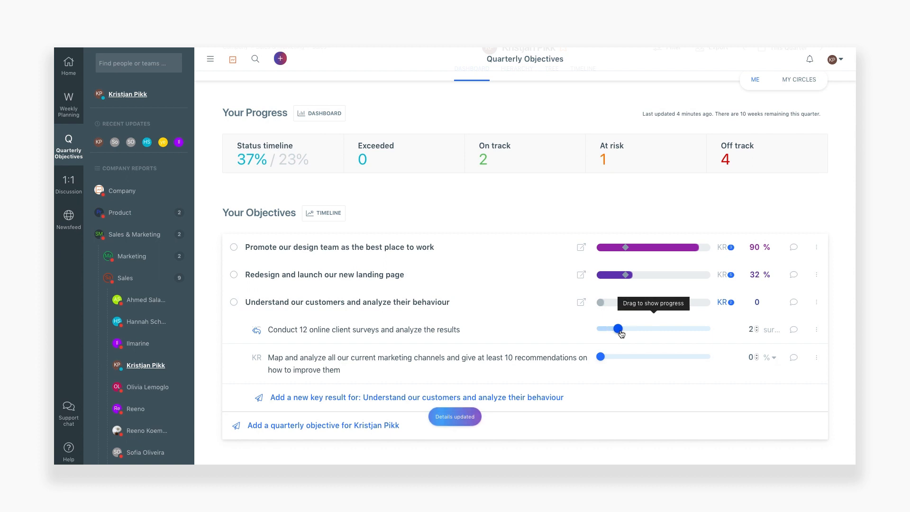
drag(618, 328, 682, 328)
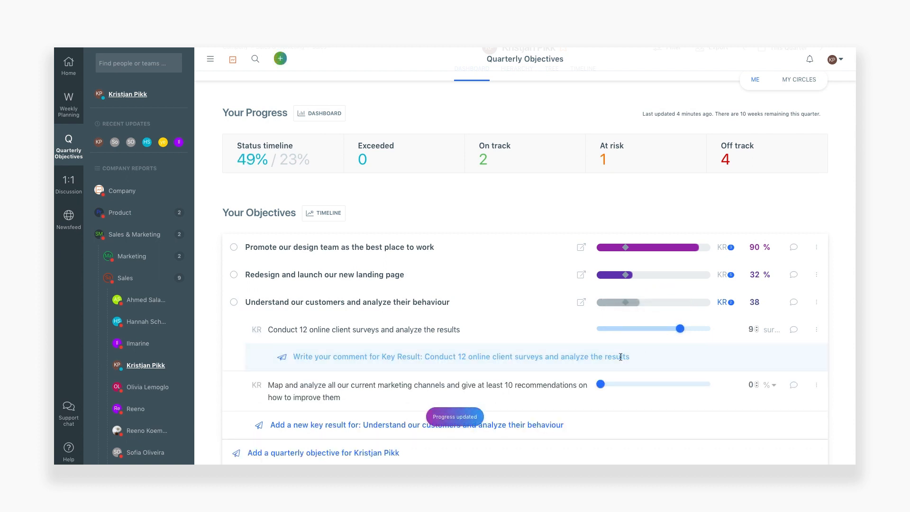
text(Doing)
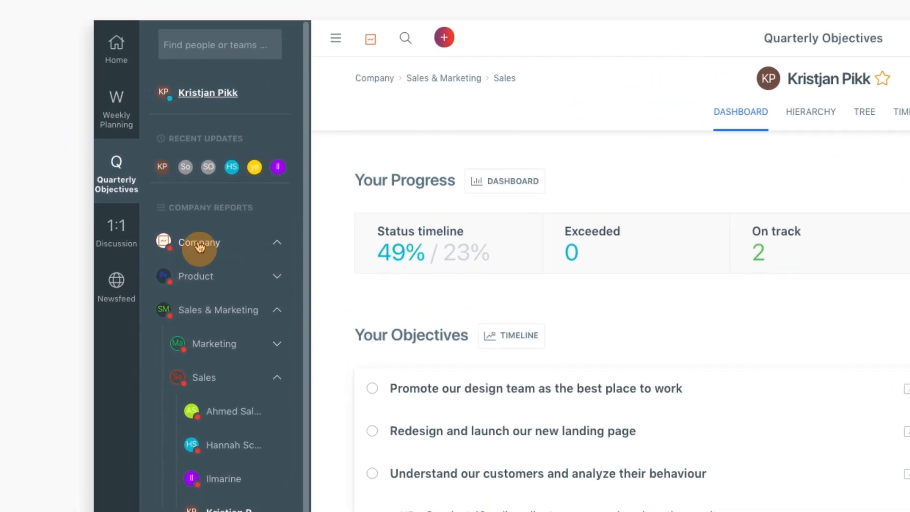
Step: Show the Company report dashboard charting company 39%, team 75% and personal 30% progress
click(199, 243)
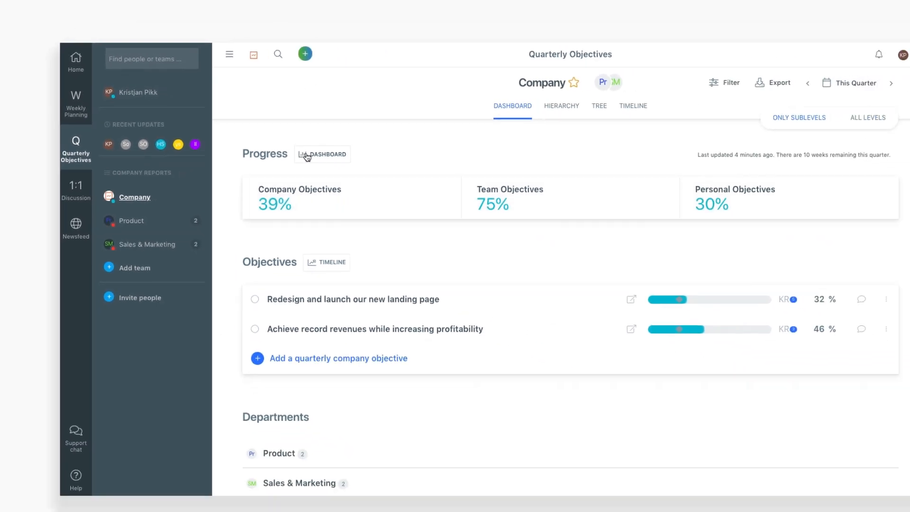
click(323, 154)
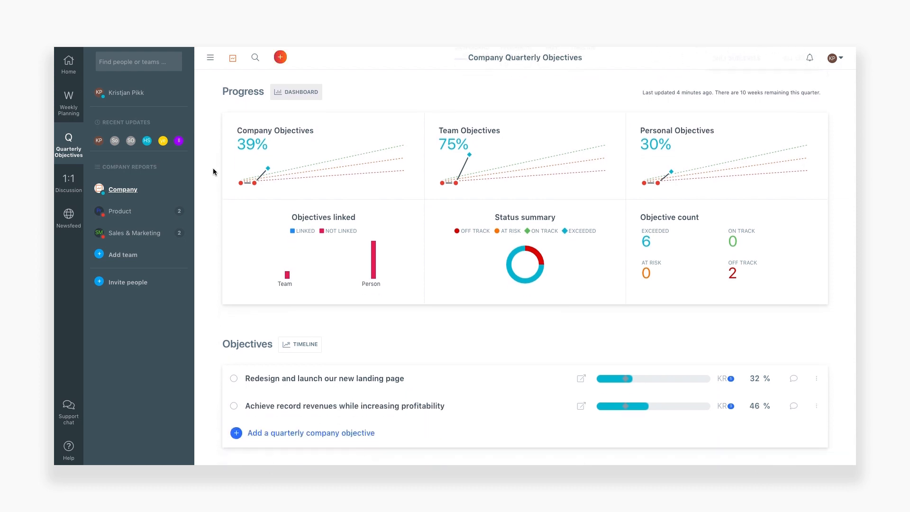
scroll(down, 3)
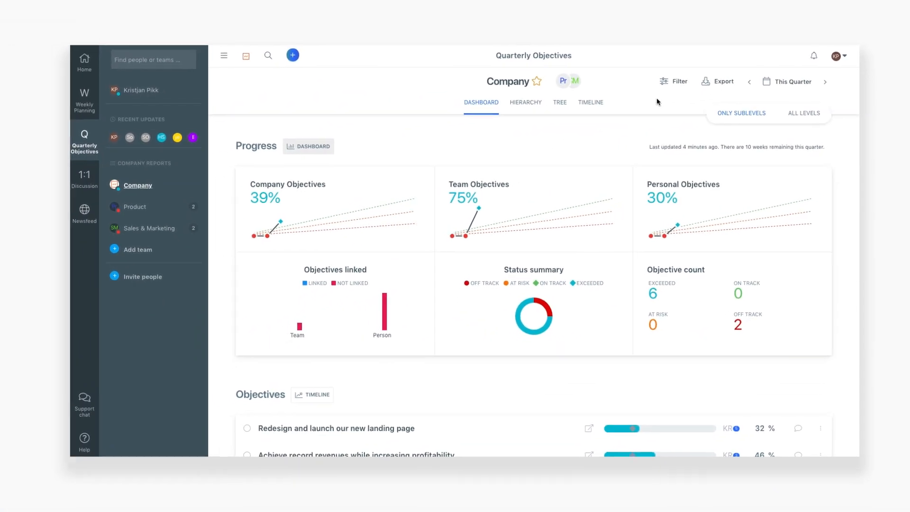
Step: Dismiss the Filter report window unchanged and reveal the PDF and XLS export options
click(673, 81)
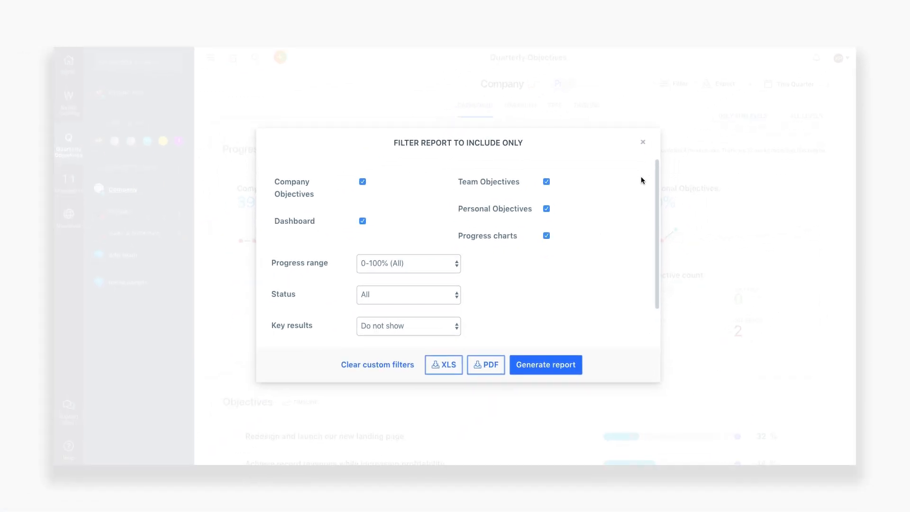
scroll(down, 3)
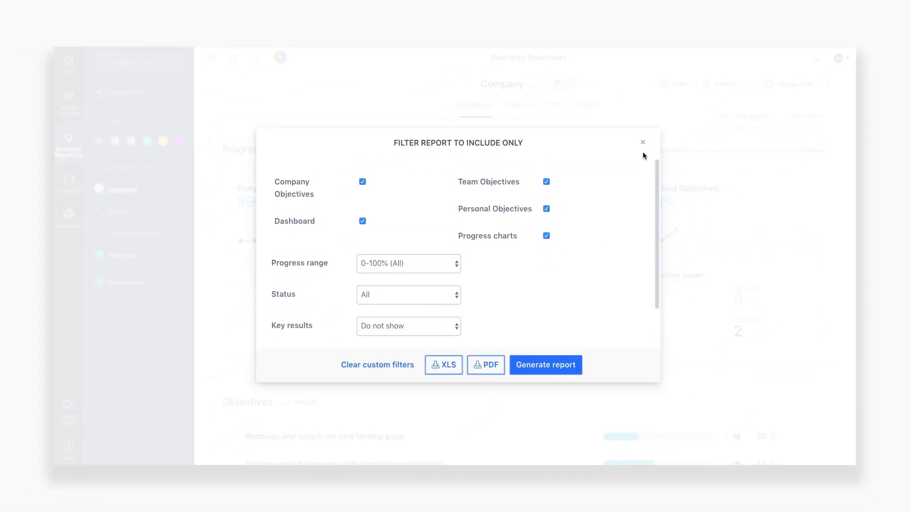
click(643, 142)
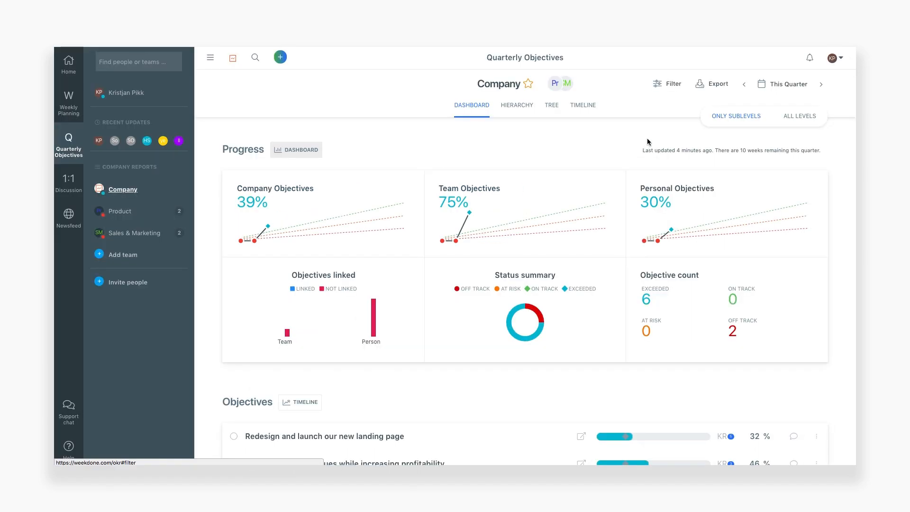
click(712, 83)
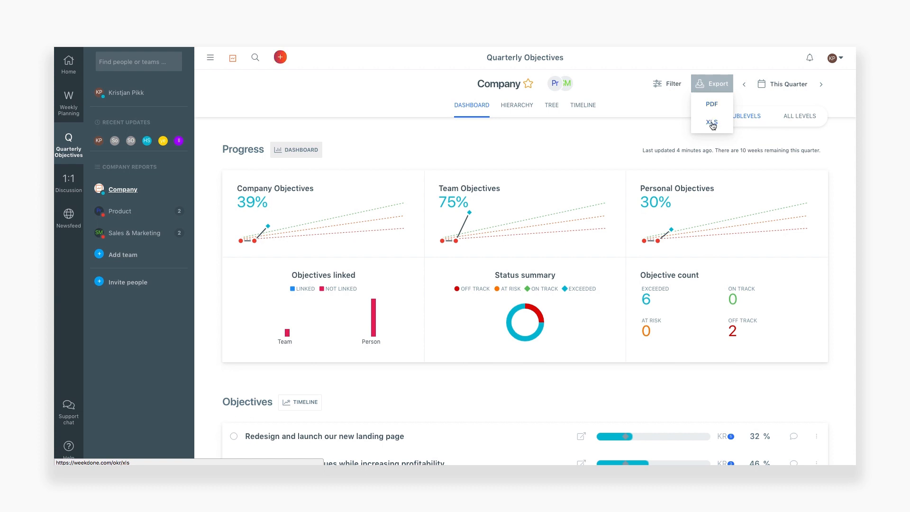
mouse_move(638, 139)
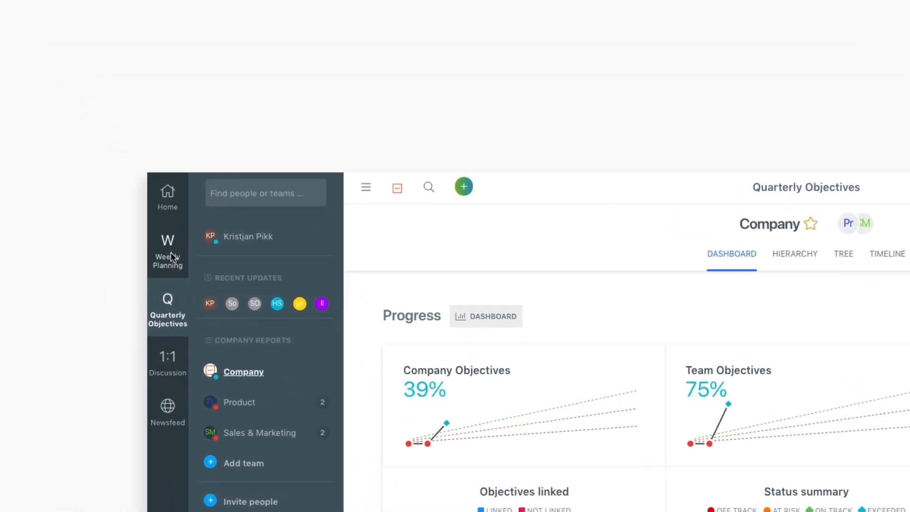
Step: Go to this week's Weekly Planning page and scroll to the Add a weekly plan field
click(167, 252)
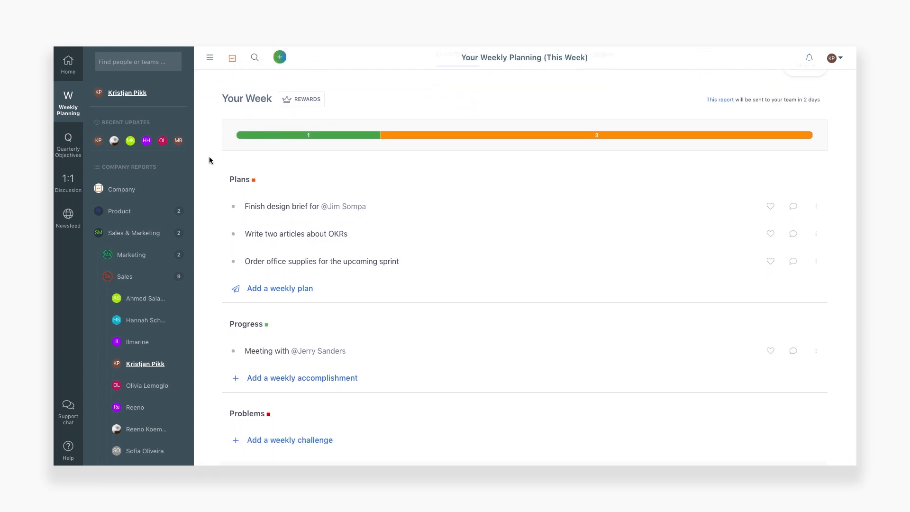
scroll(down, 3)
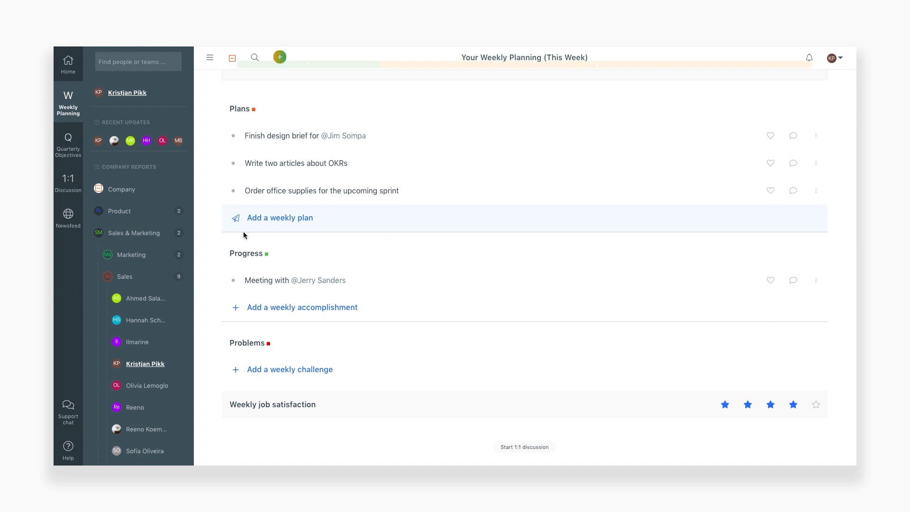
mouse_move(246, 316)
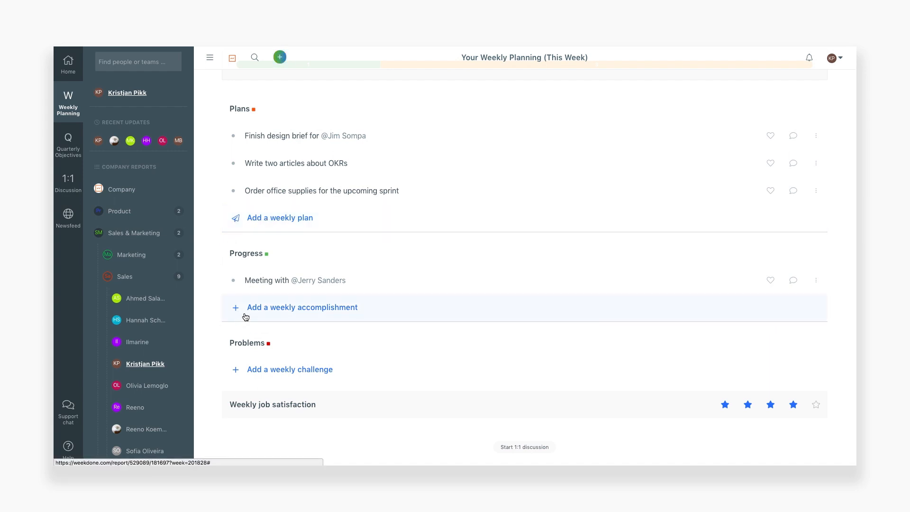
mouse_move(240, 321)
text(Finis)
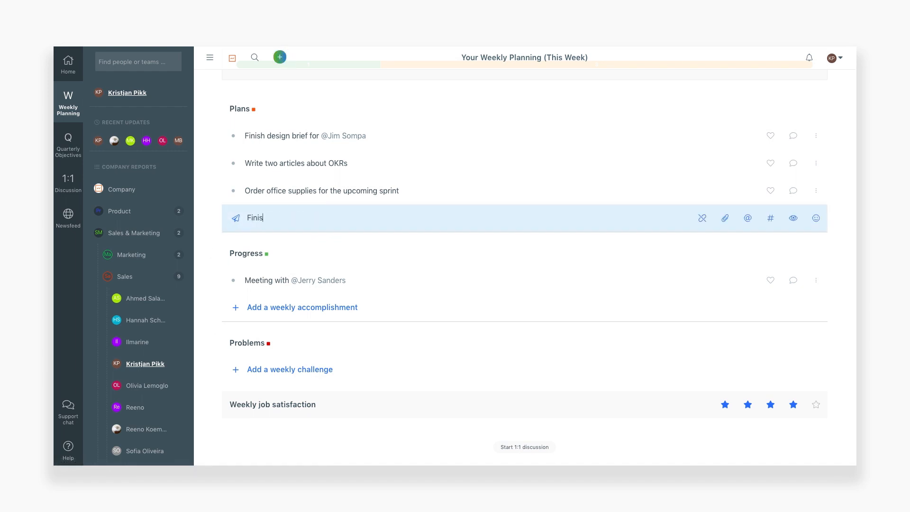
Step: Type 'Finish design brief' into the new weekly plan entry
text(h des)
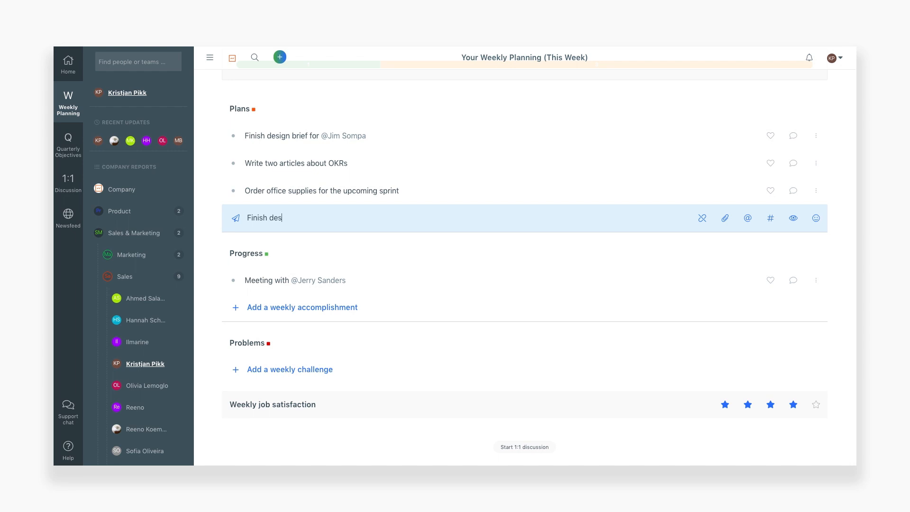
text(ign brief)
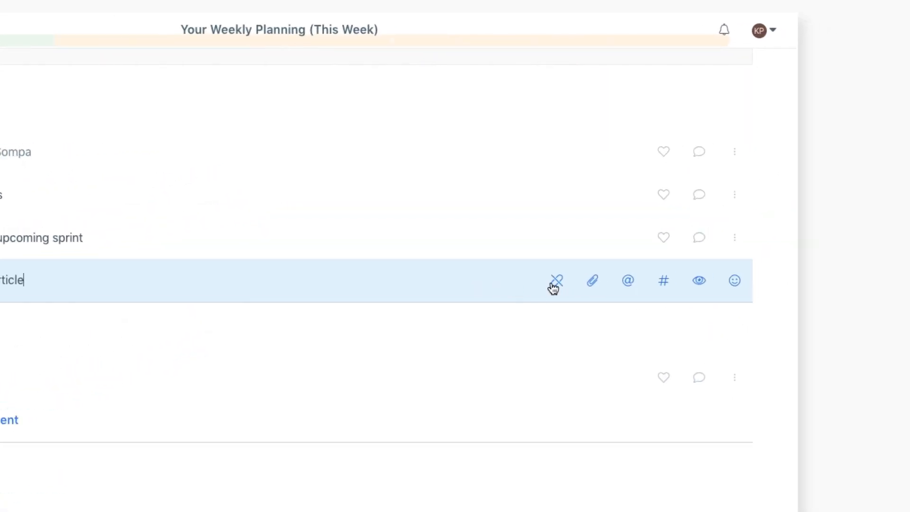
mouse_move(592, 281)
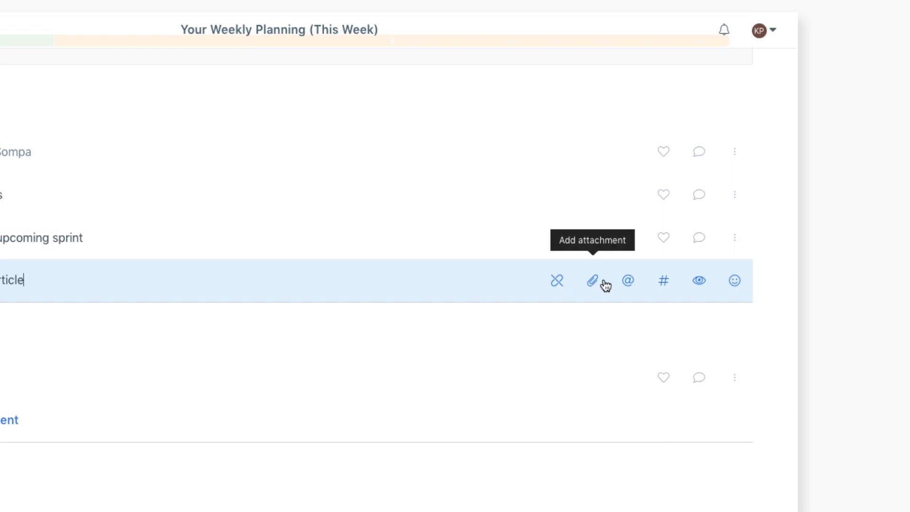
mouse_move(488, 285)
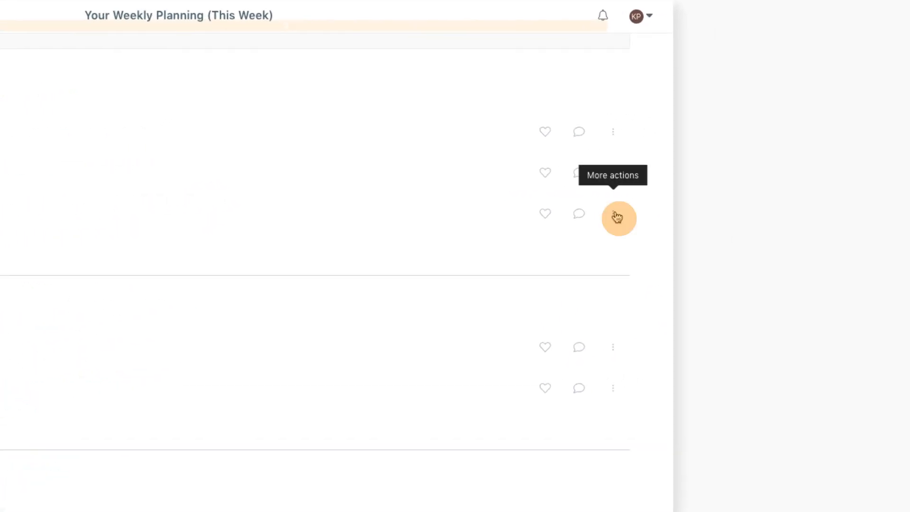
Step: Check the plan's More actions menu, then like the office supplies plan
click(618, 217)
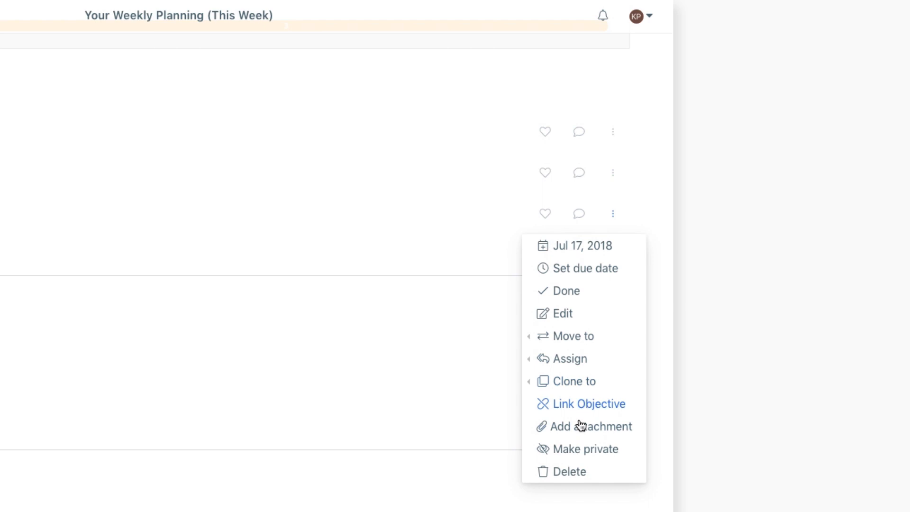
mouse_move(573, 351)
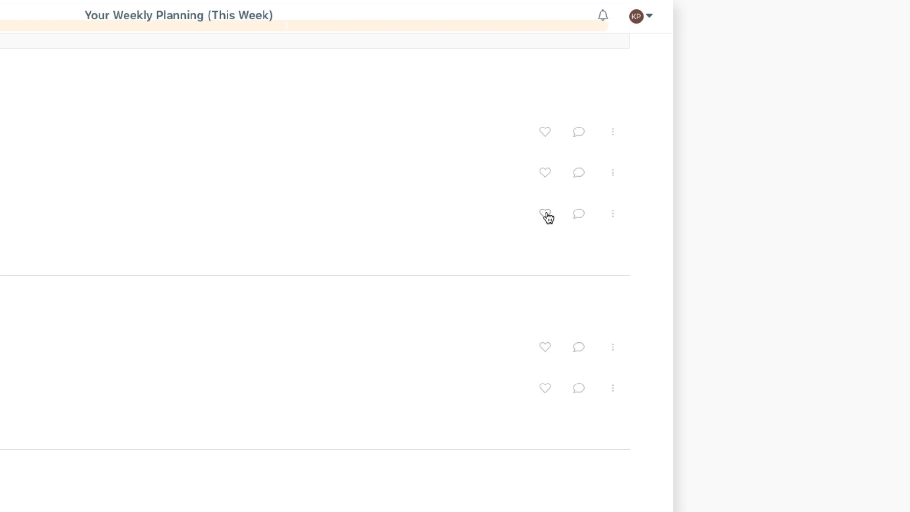
click(545, 213)
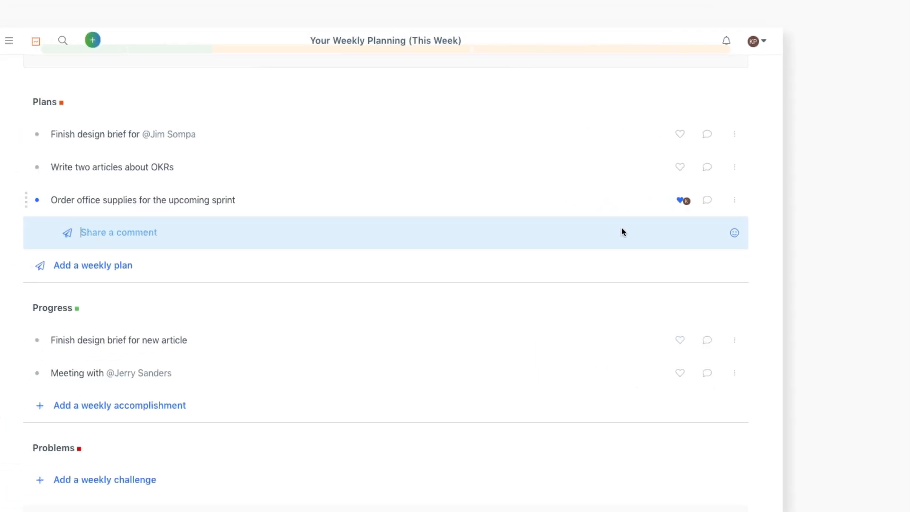
Step: Post 'Waiting for the sprint!' on the office supplies plan and scroll toward Company reports
text(Waiting for the s)
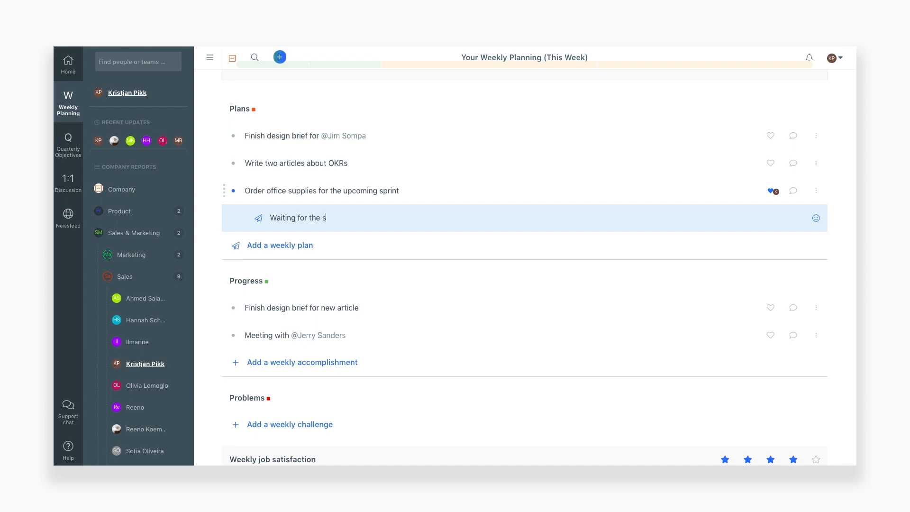
key(enter)
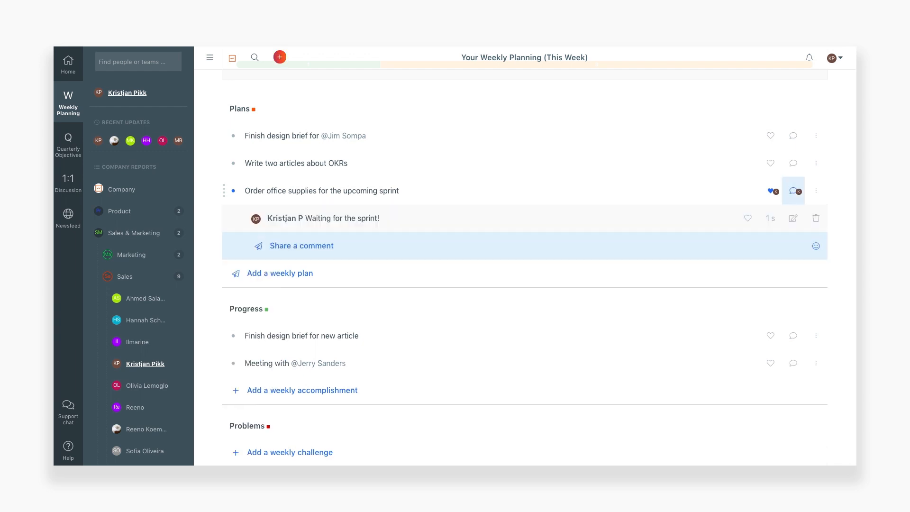
scroll(down, 3)
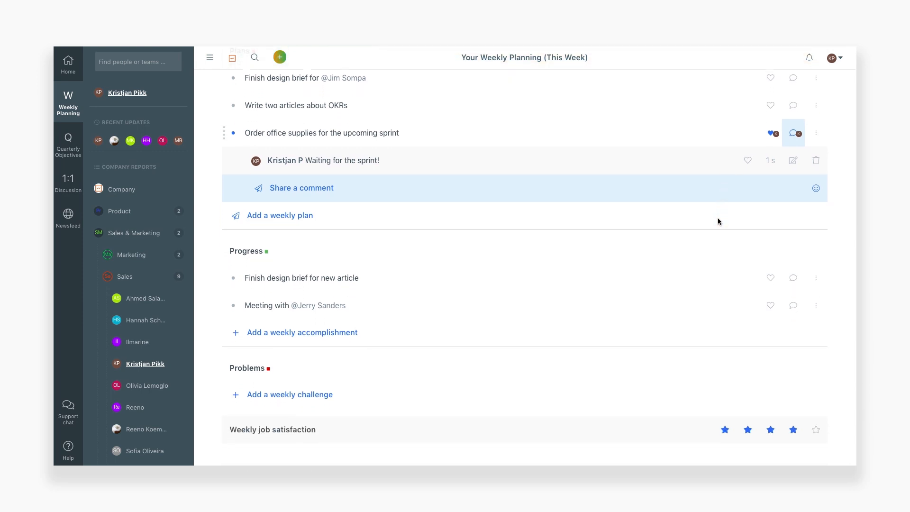
scroll(down, 3)
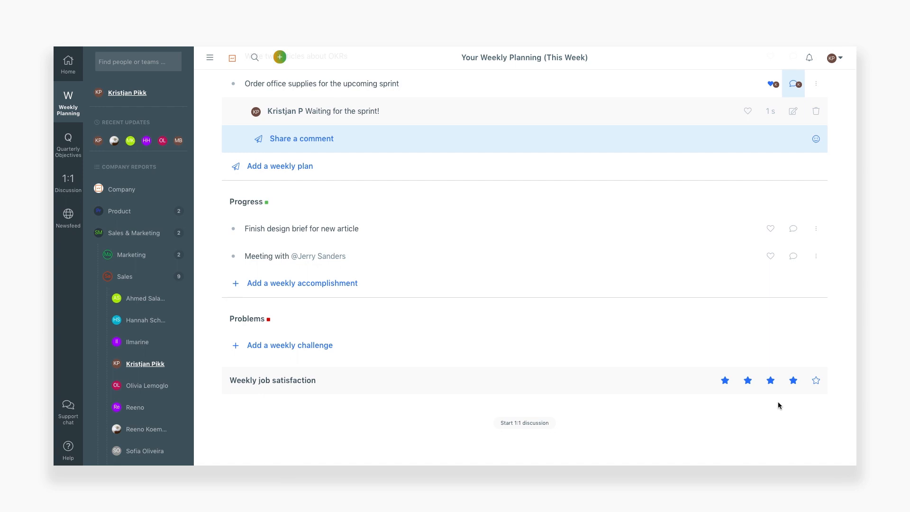
mouse_move(200, 315)
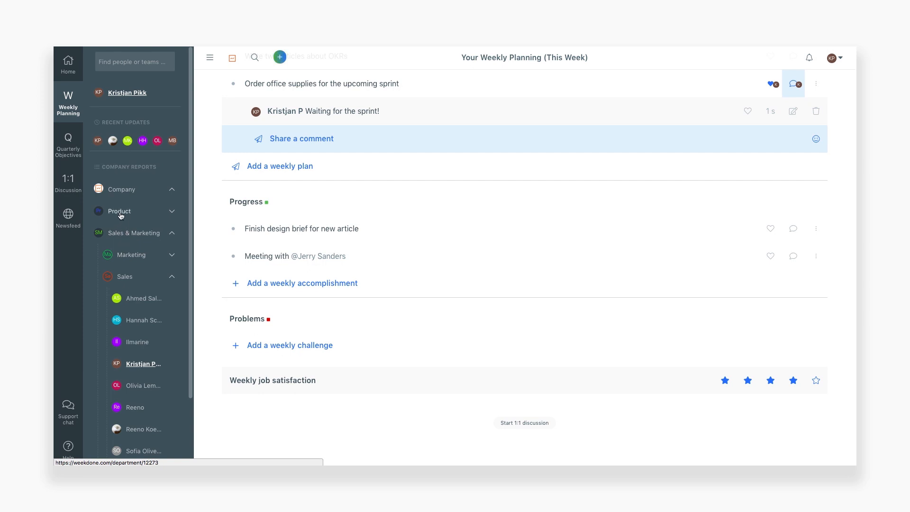
mouse_move(122, 189)
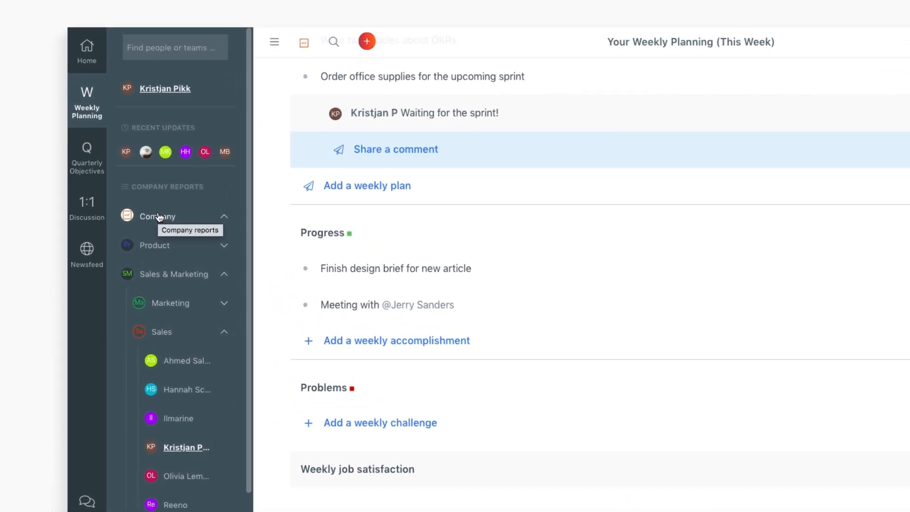
click(158, 216)
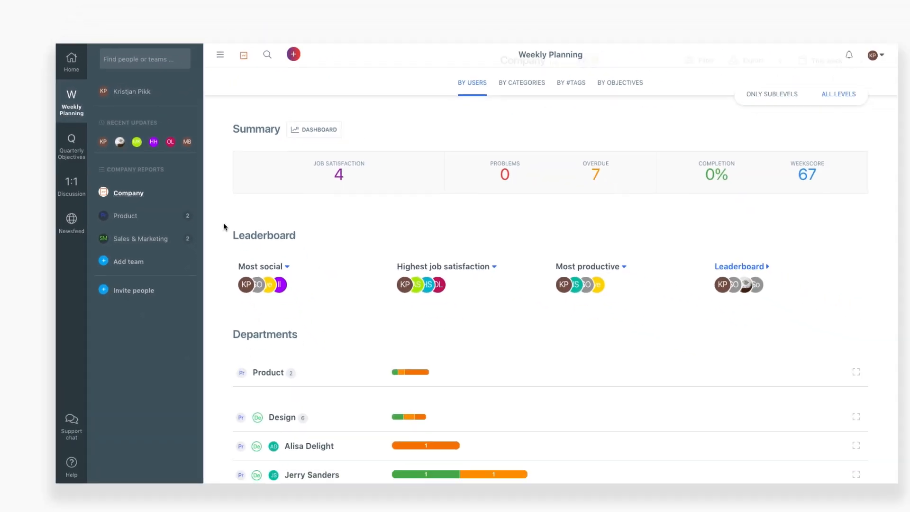
scroll(down, 3)
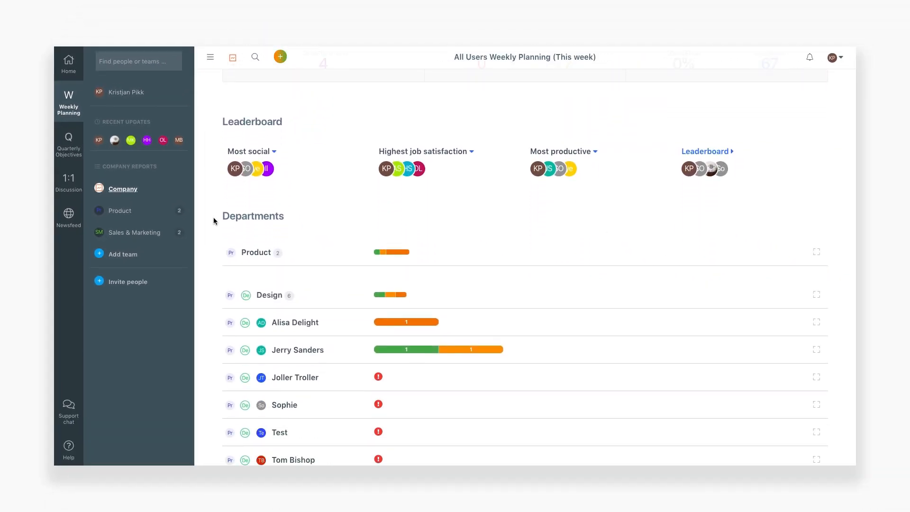
scroll(down, 3)
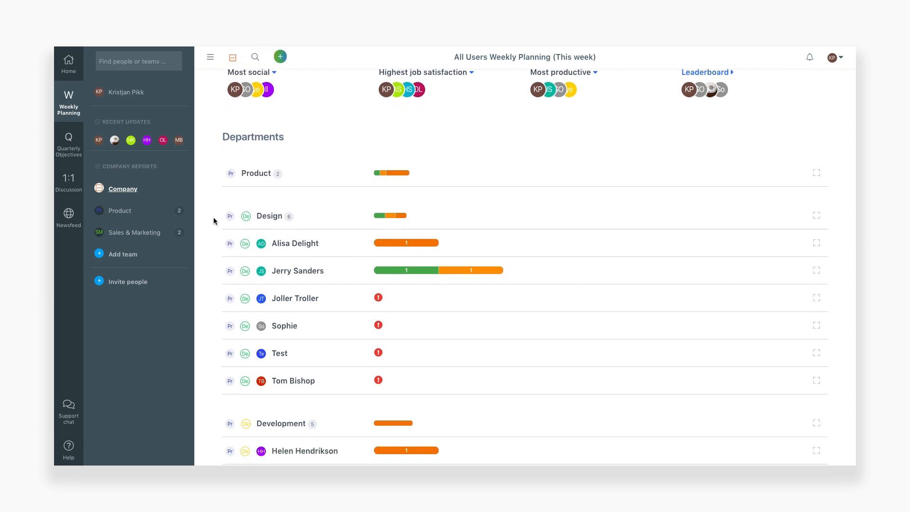
scroll(down, 3)
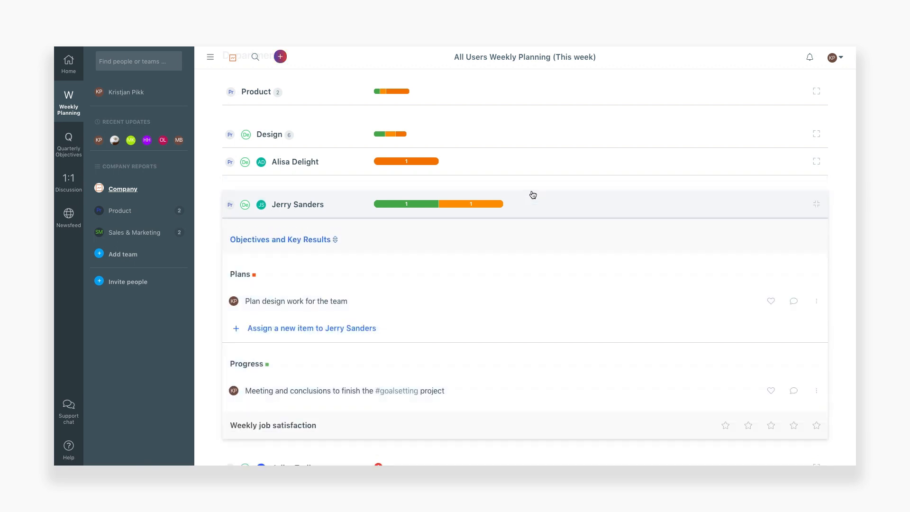
mouse_move(509, 231)
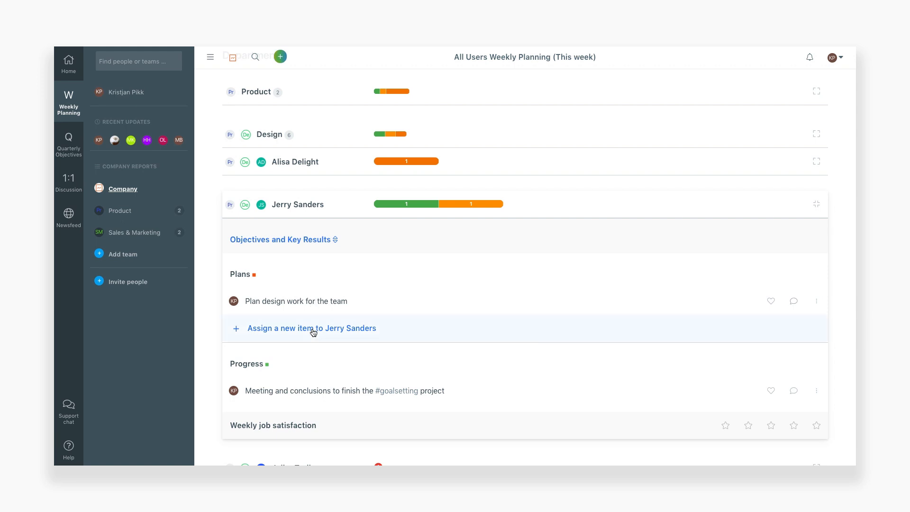
mouse_move(343, 251)
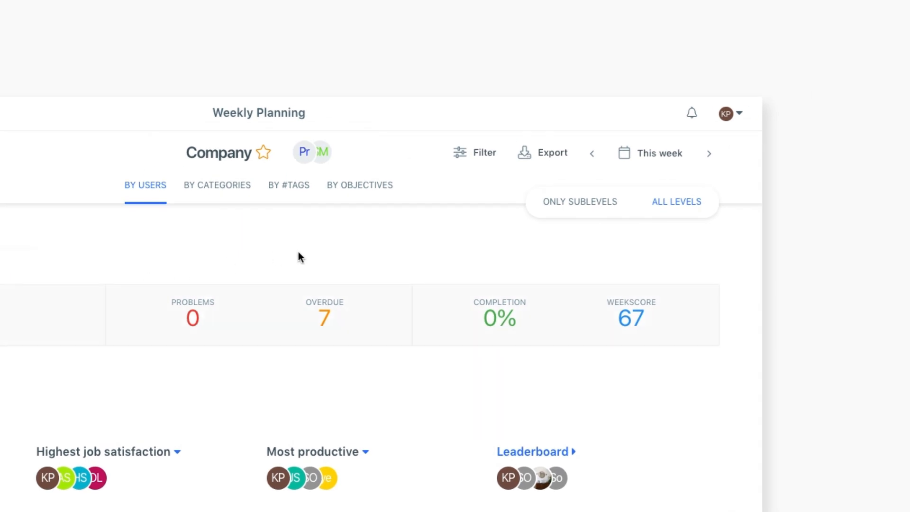
Step: Step the Company report back to last week, showing weekscore 47 and 7 overdue items
click(542, 153)
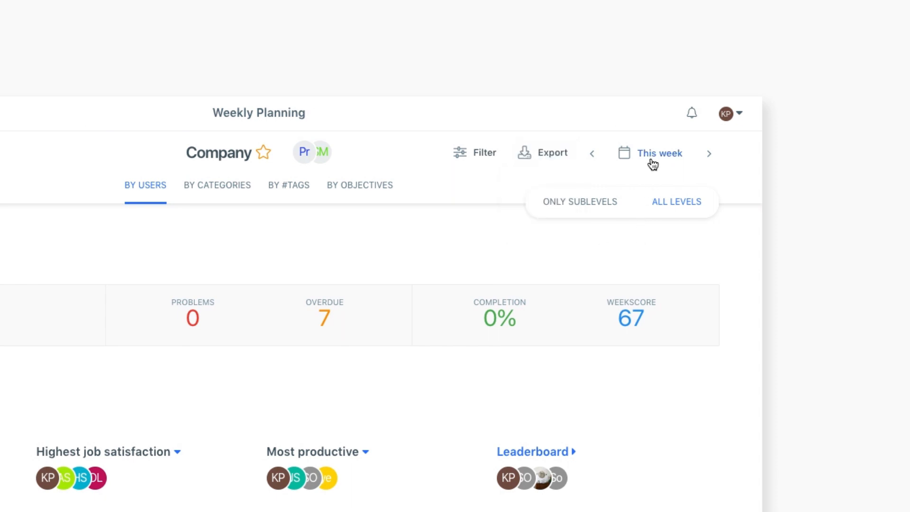
mouse_move(593, 160)
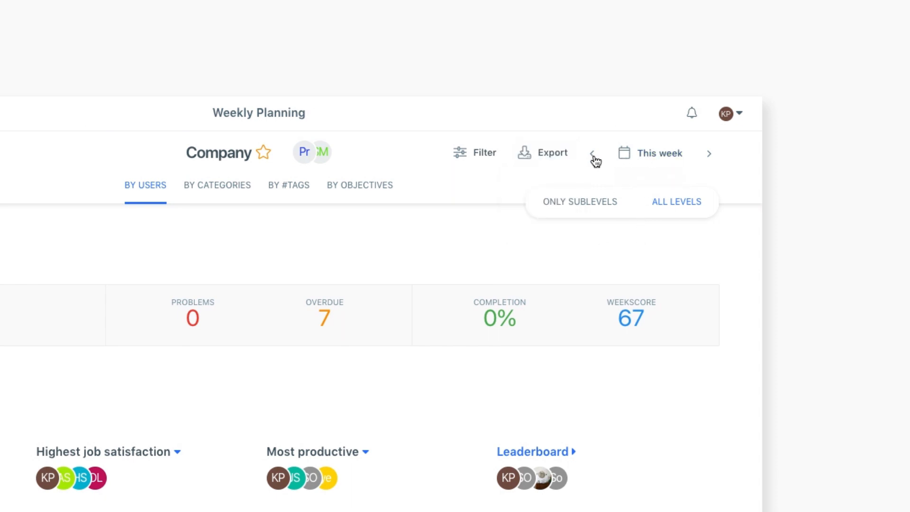
click(595, 153)
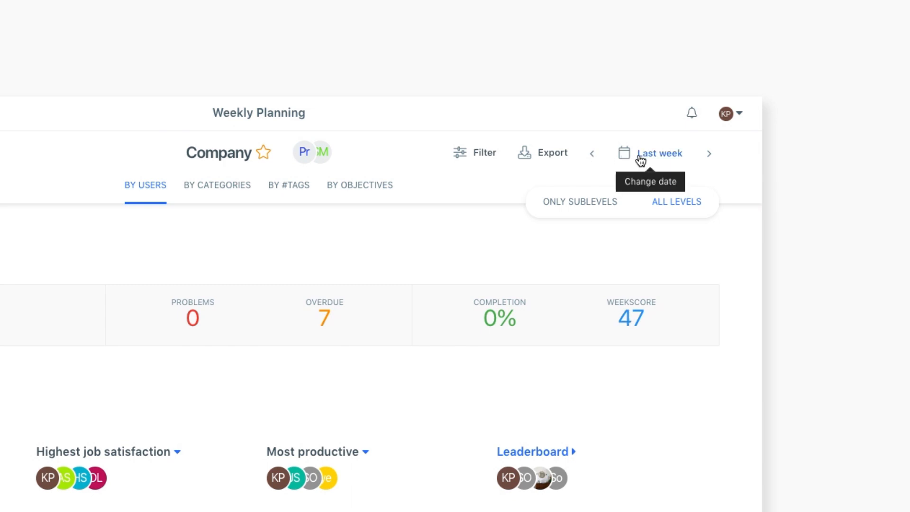
click(658, 153)
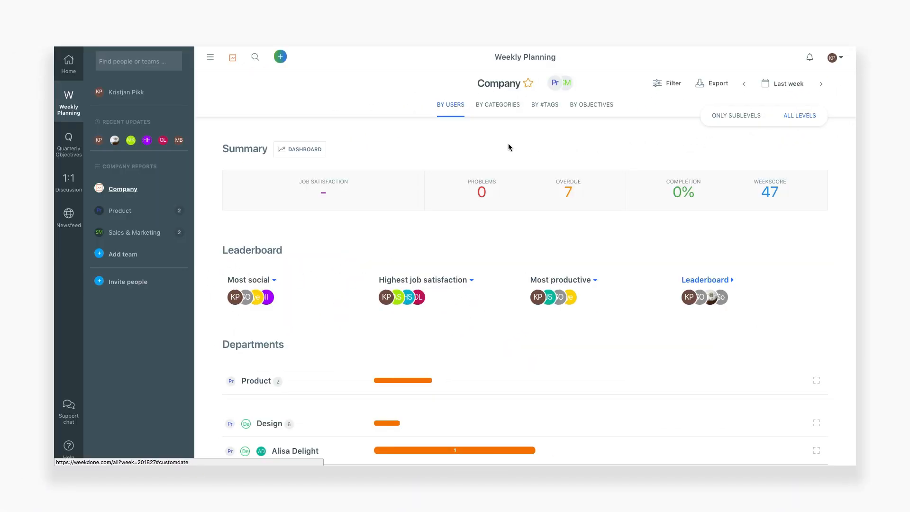
Step: Browse last week's plans By Categories, then return to the By Users view
click(497, 105)
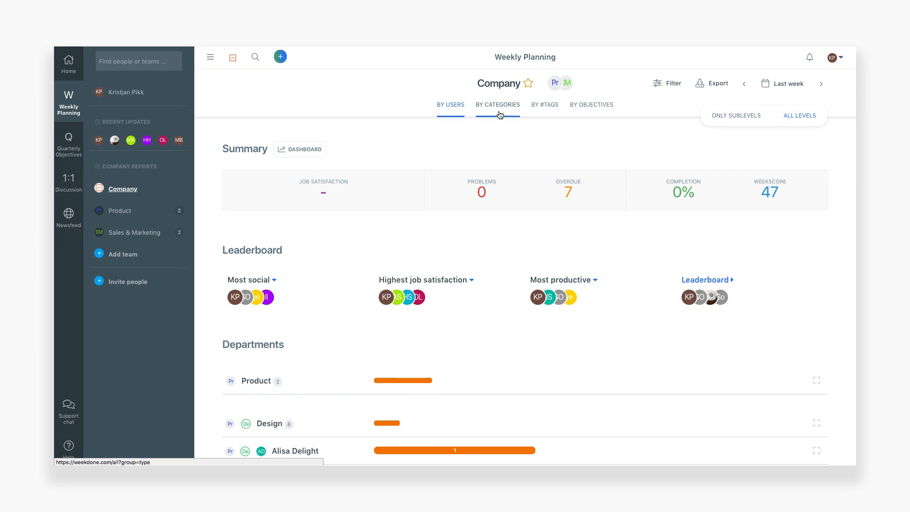
click(497, 105)
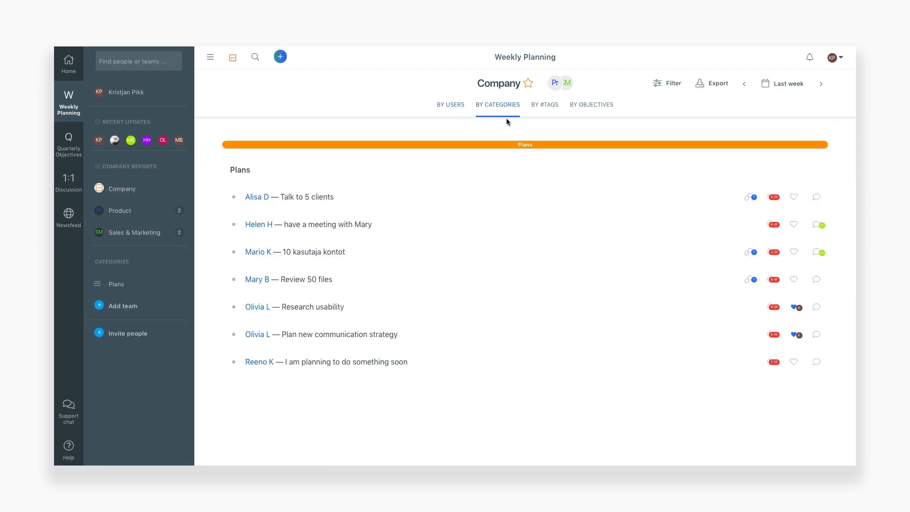
click(591, 104)
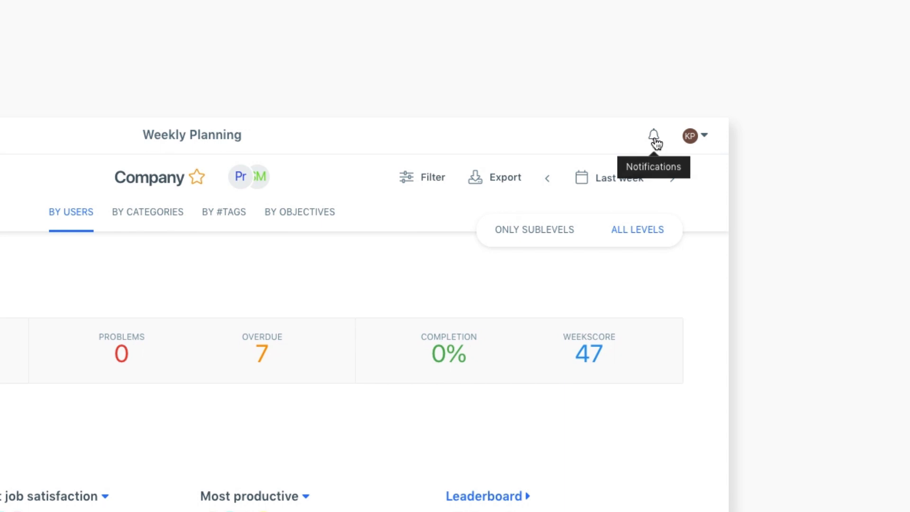
Step: Scroll the company newsfeed and upvote Joller Troller's Superhero of the Week card
click(653, 135)
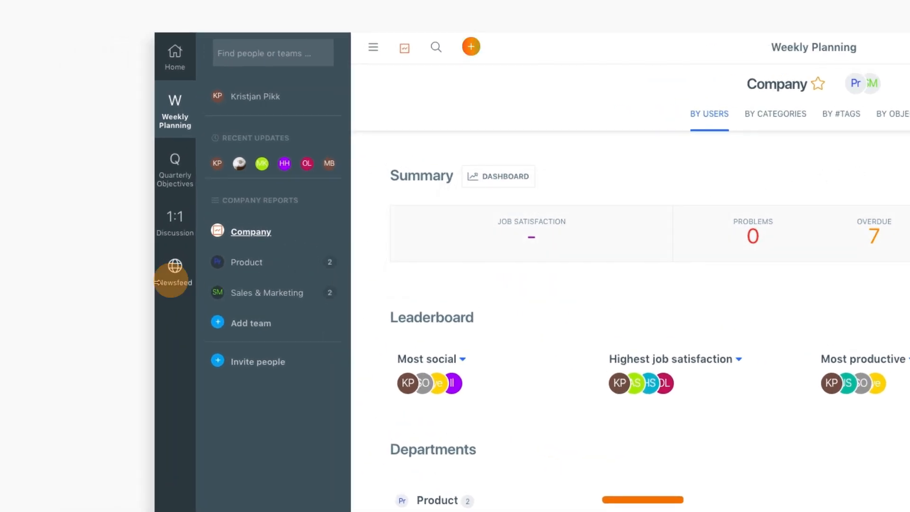
click(175, 273)
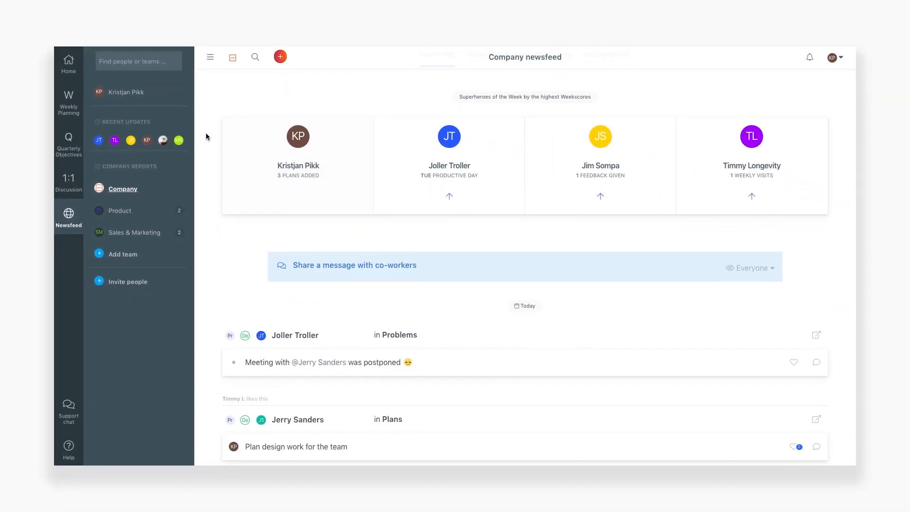
scroll(down, 3)
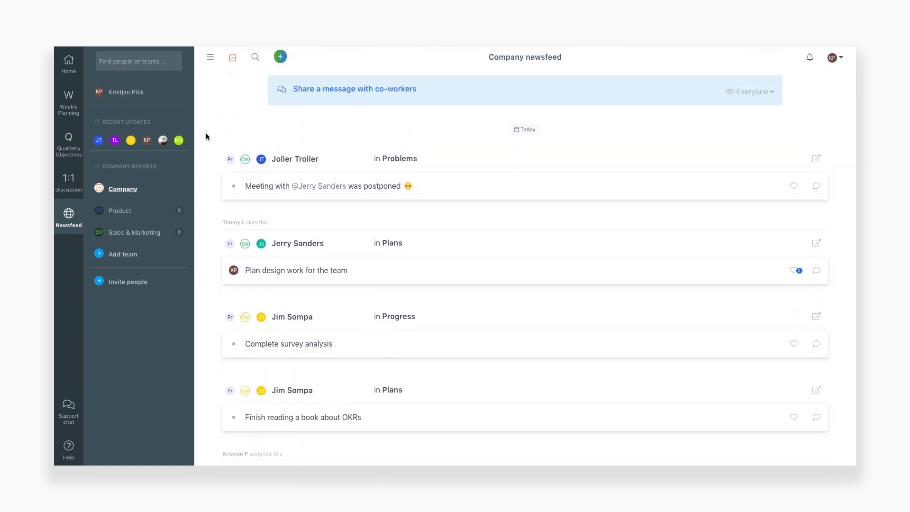
scroll(down, 3)
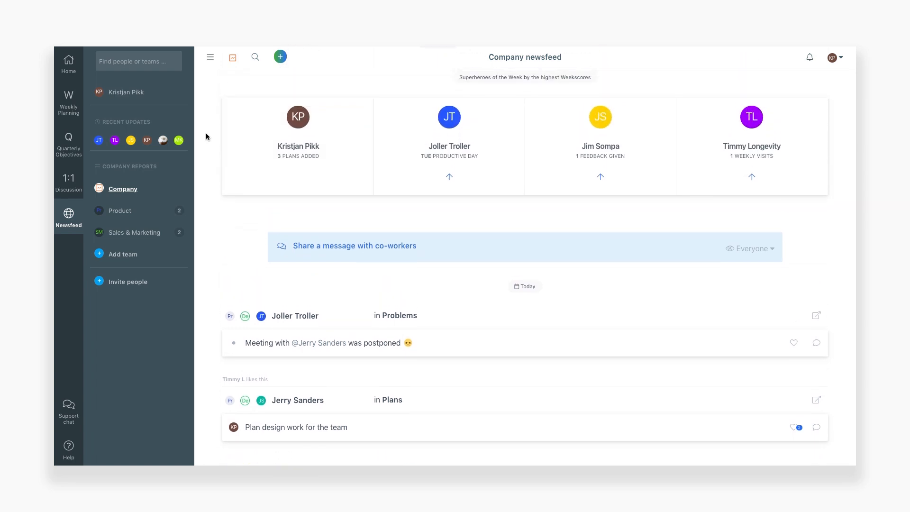
click(123, 188)
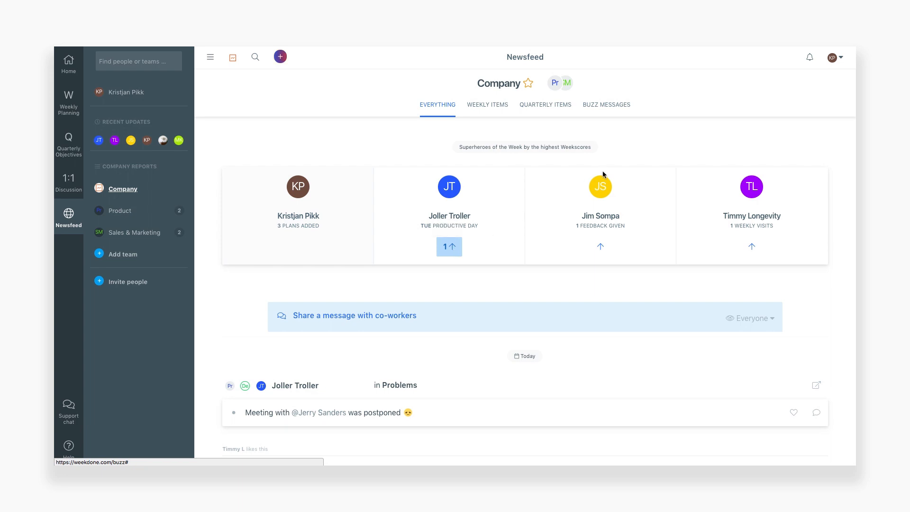
click(831, 57)
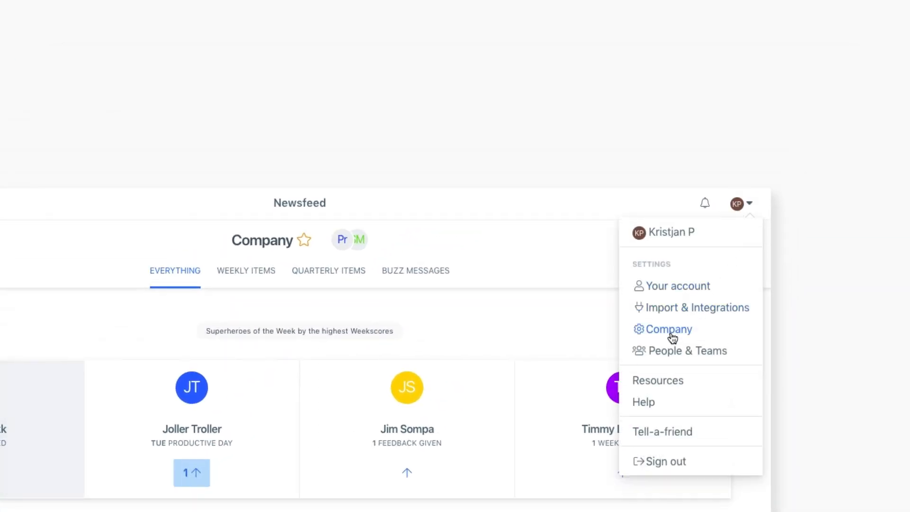
Step: View company settings: People & Teams, Design, Billing and the toggled modules
click(668, 329)
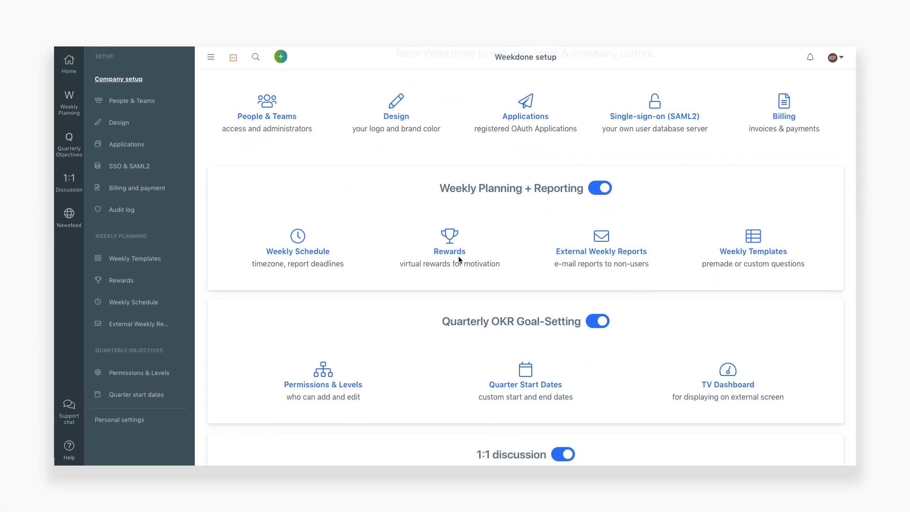
scroll(down, 3)
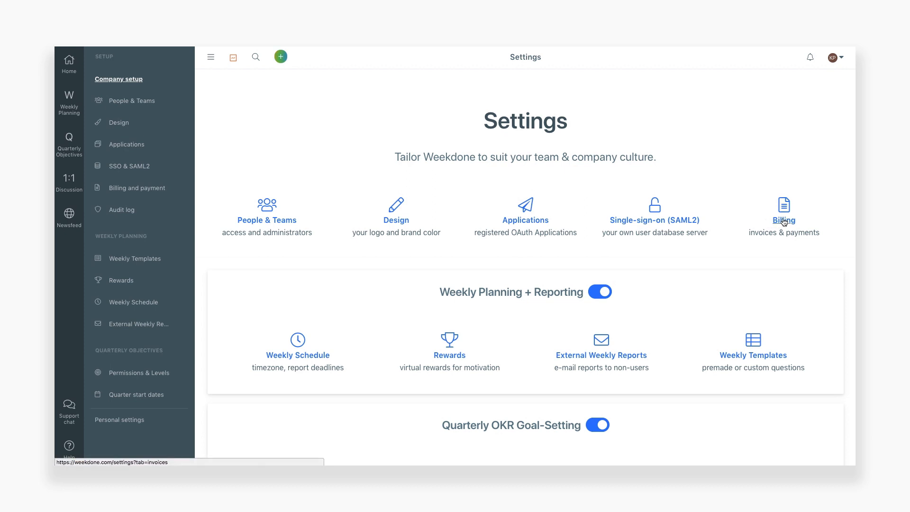
click(832, 57)
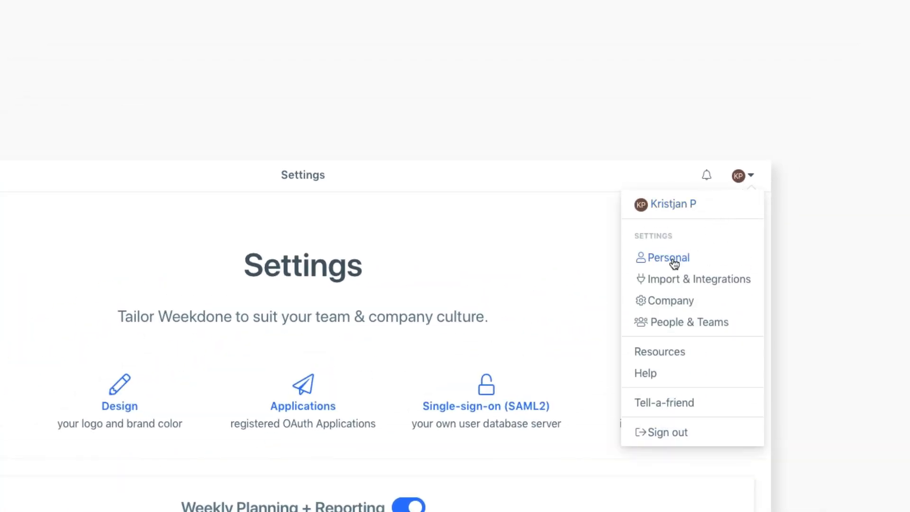
mouse_move(719, 265)
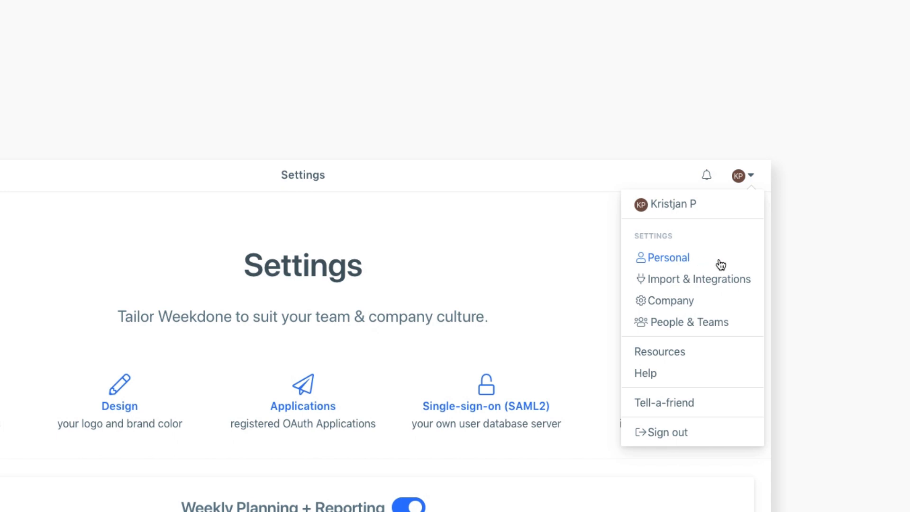
mouse_move(682, 263)
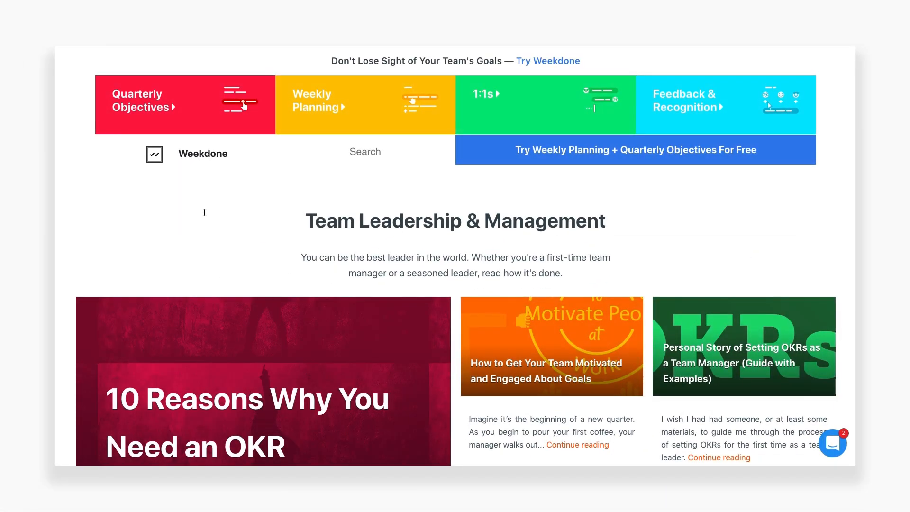
Step: Scroll the Team Leadership & Management blog and begin a new support chat conversation
scroll(down, 3)
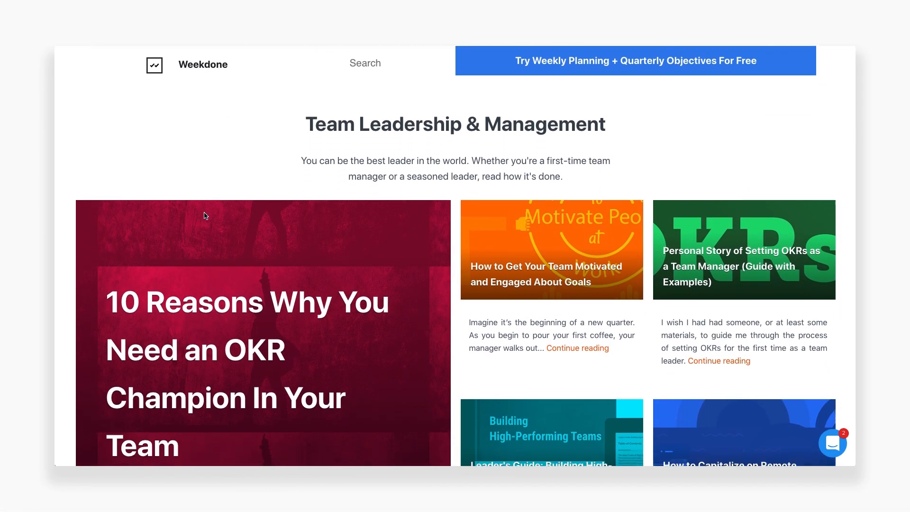
scroll(down, 3)
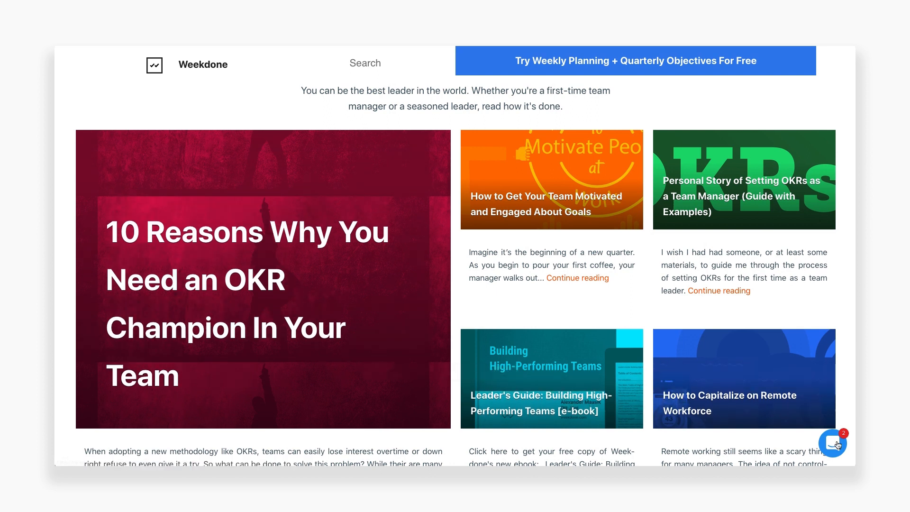
click(832, 443)
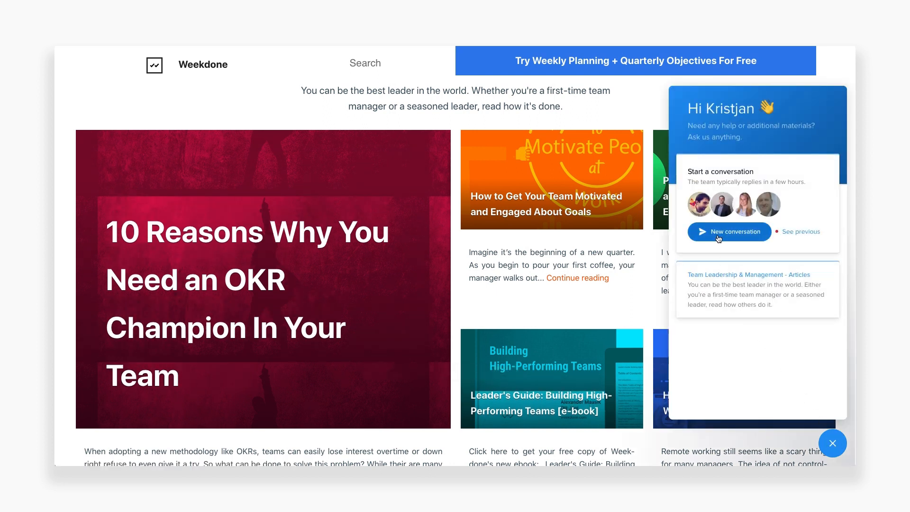
click(729, 232)
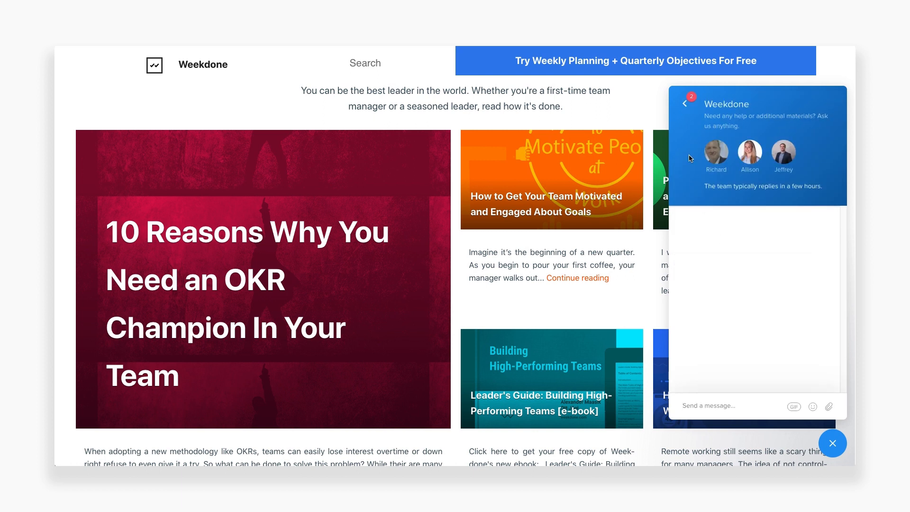